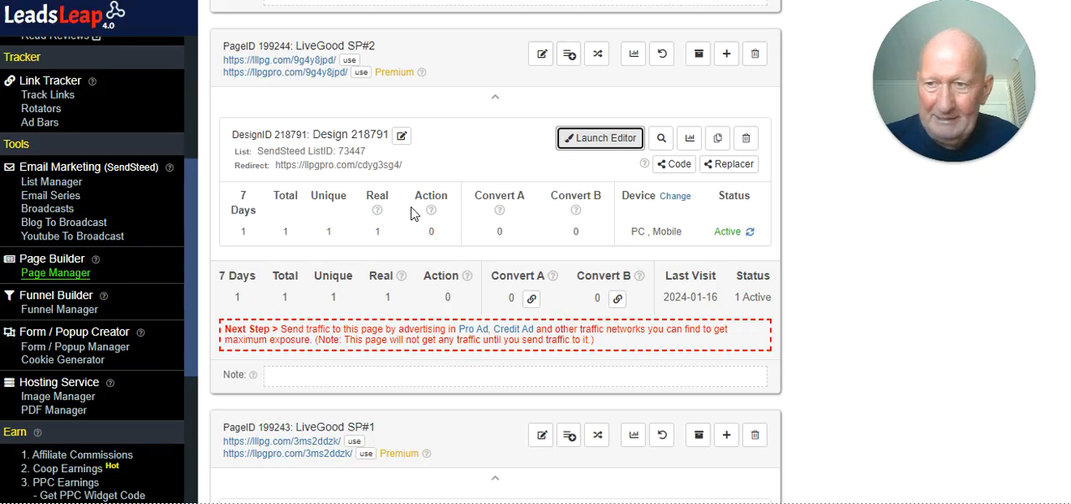
mouse_move(207, 268)
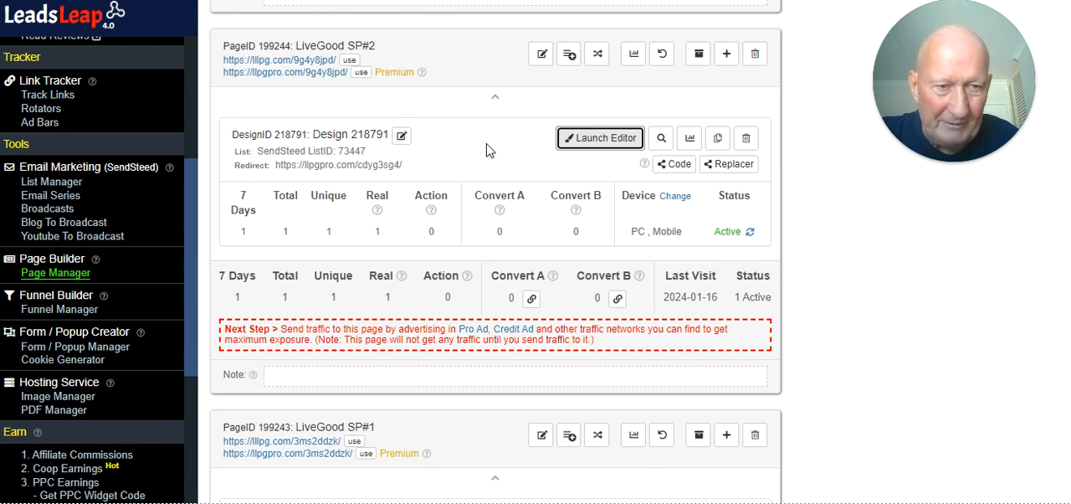
mouse_move(232, 86)
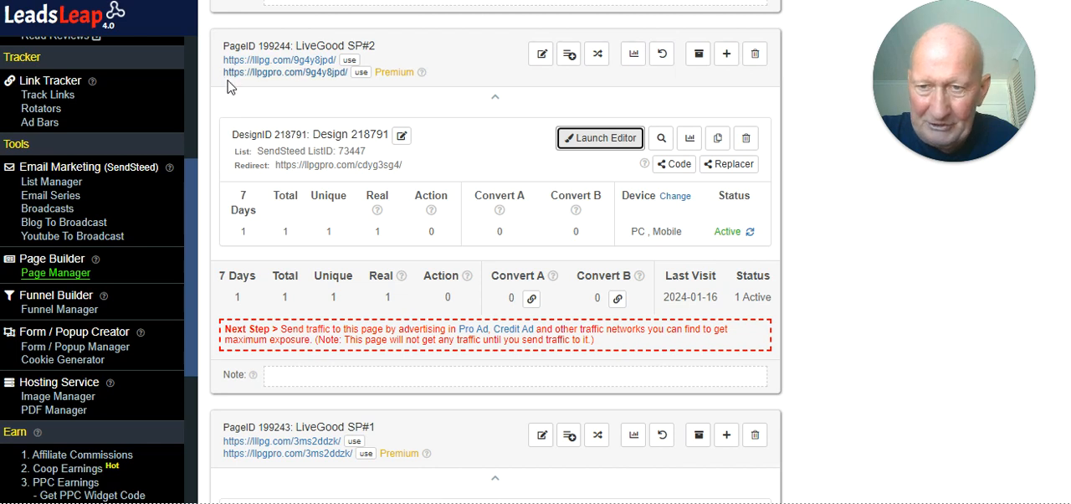
mouse_move(476, 72)
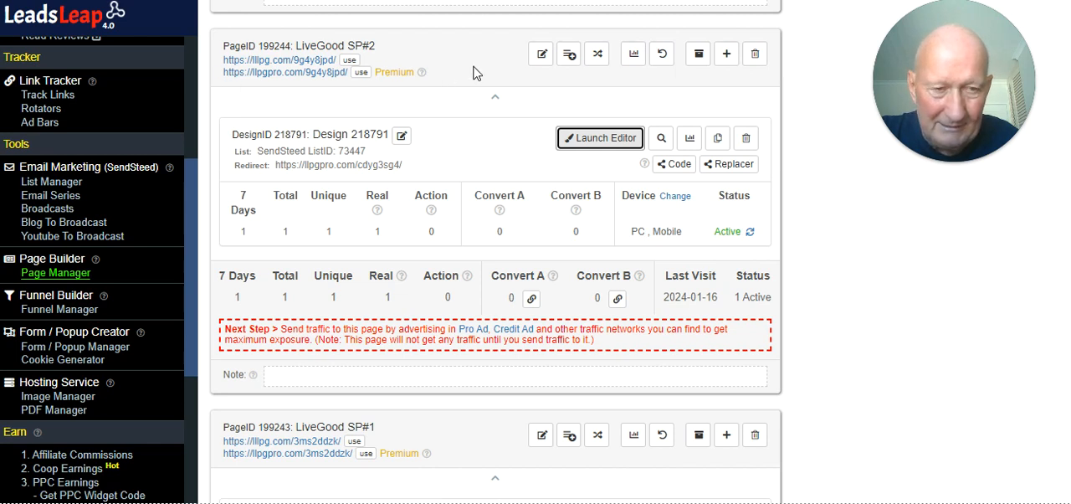
mouse_move(600, 138)
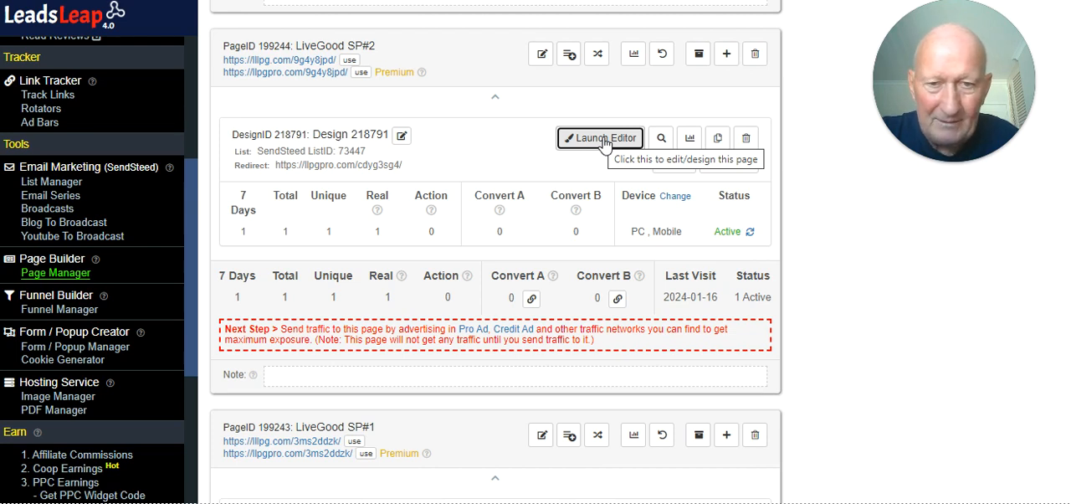
Launch the editor for the LiveGood SP#2 design 218791 and review its Background settings
left_click(600, 138)
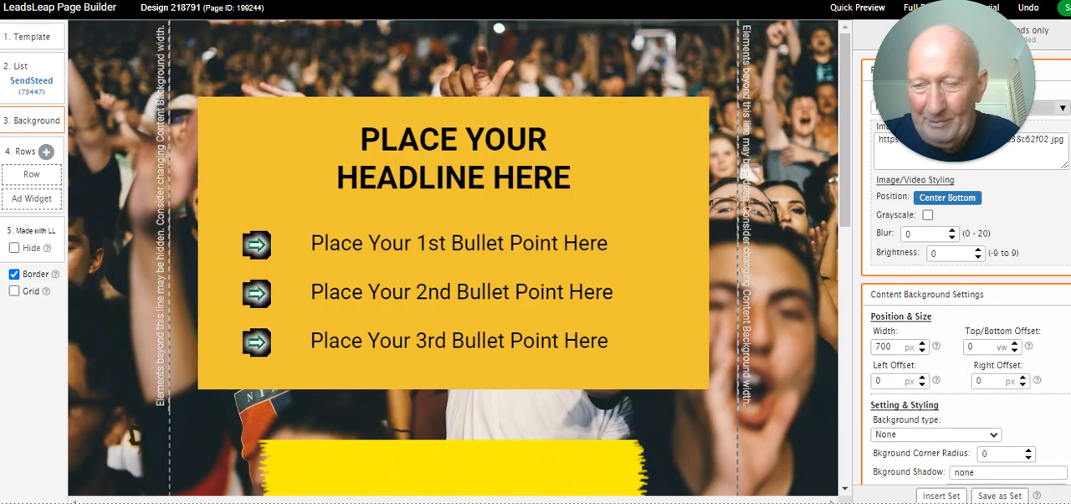
mouse_move(767, 70)
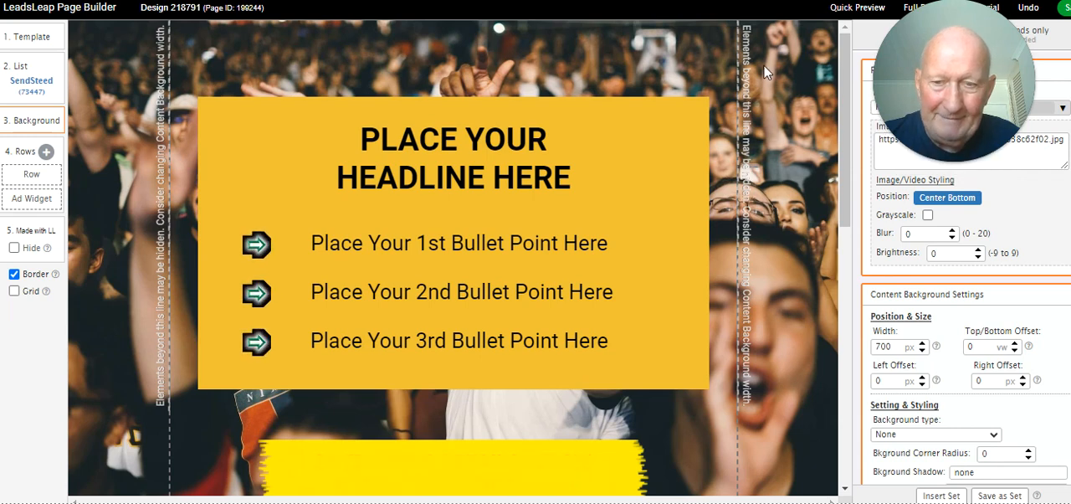
left_click(452, 243)
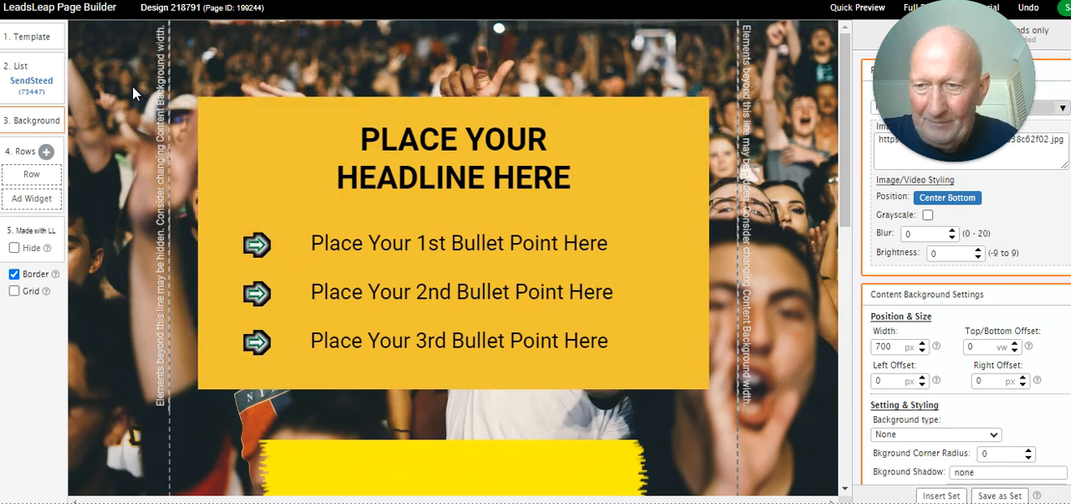
mouse_move(43, 41)
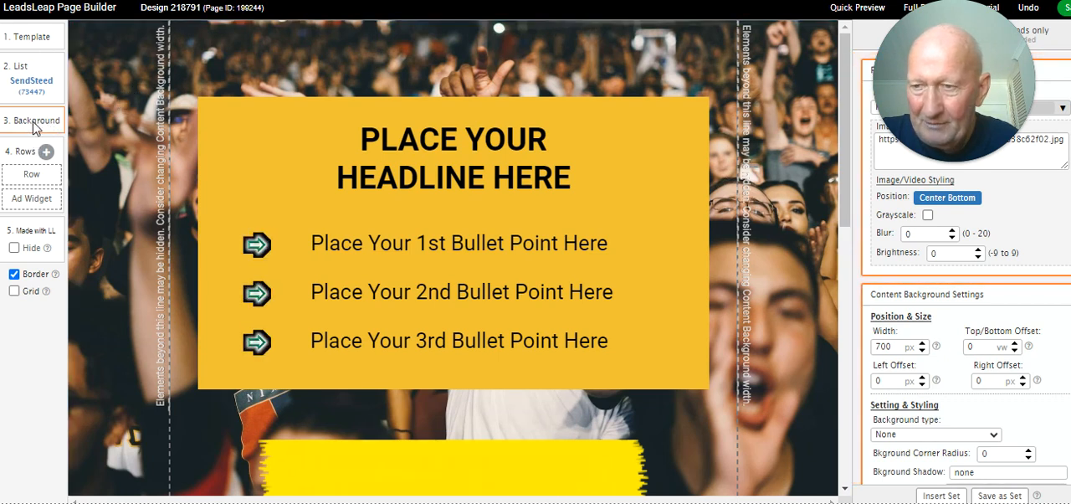
mouse_move(29, 117)
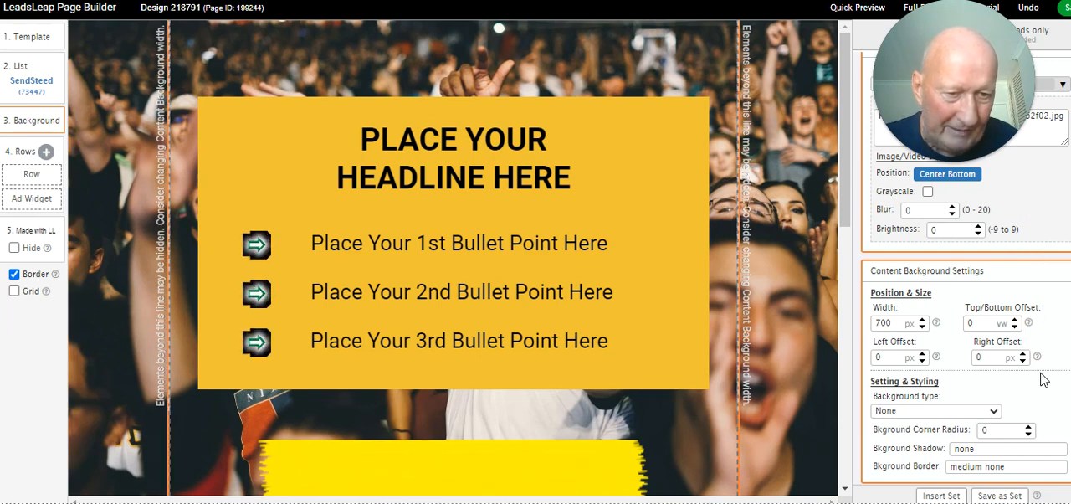
mouse_move(1045, 221)
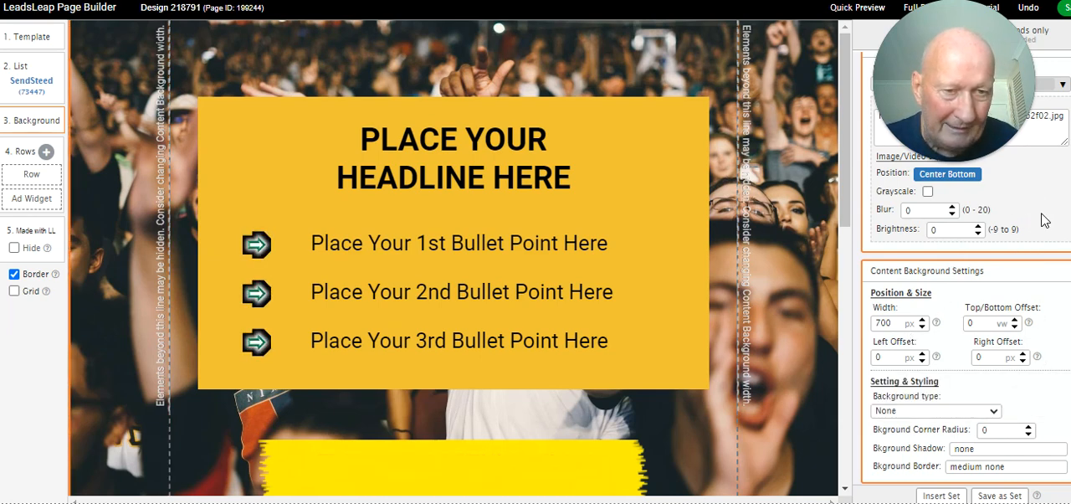
mouse_move(950, 259)
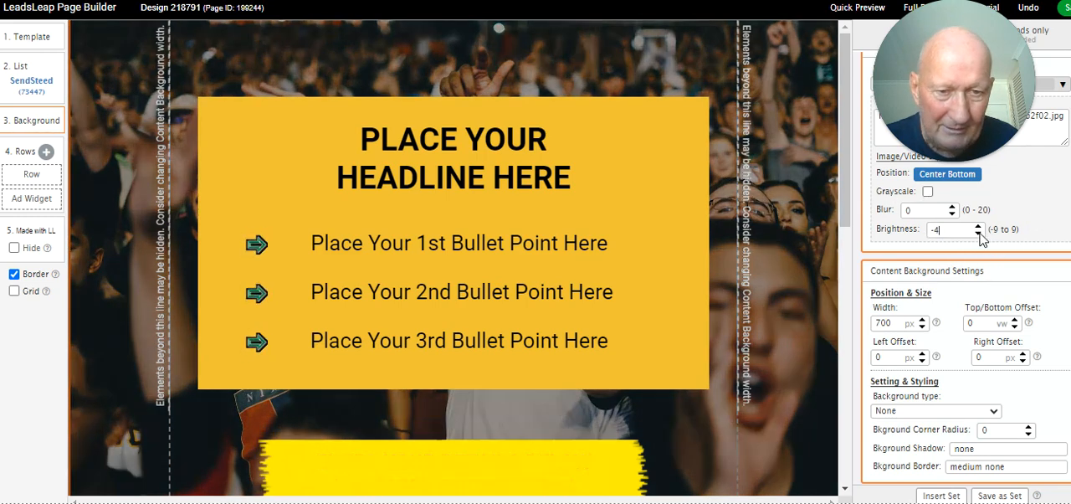
Set the background photo brightness to -3 with the spinner arrows
left_click(979, 232)
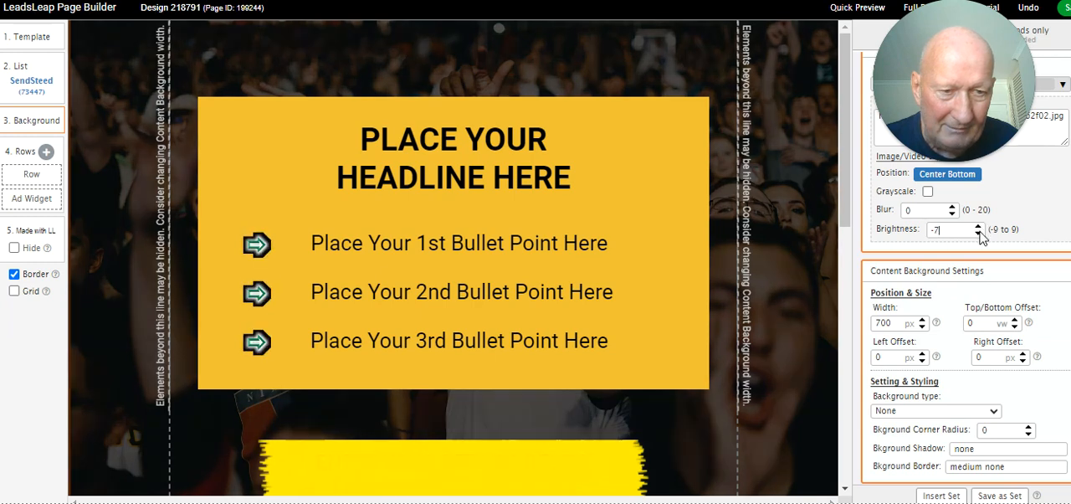
left_click(972, 226)
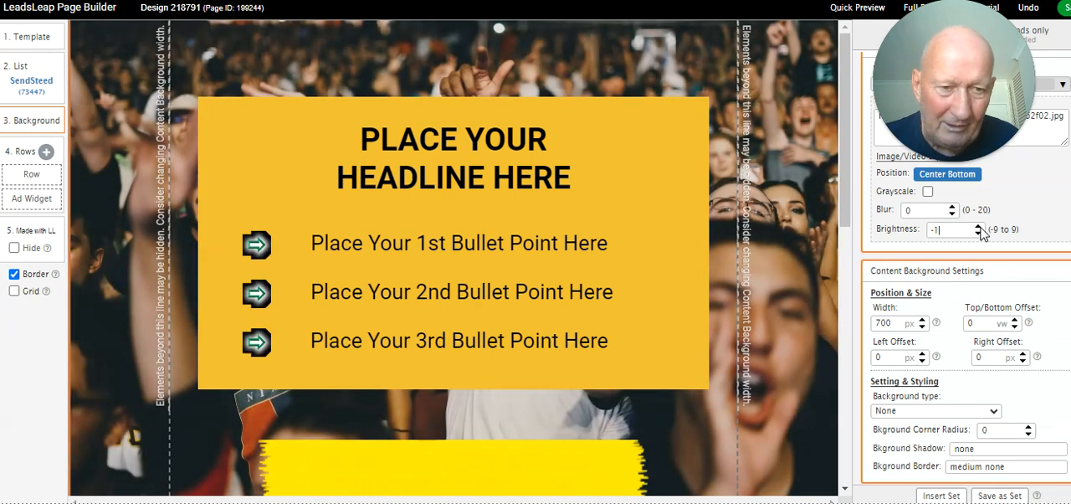
left_click(980, 233)
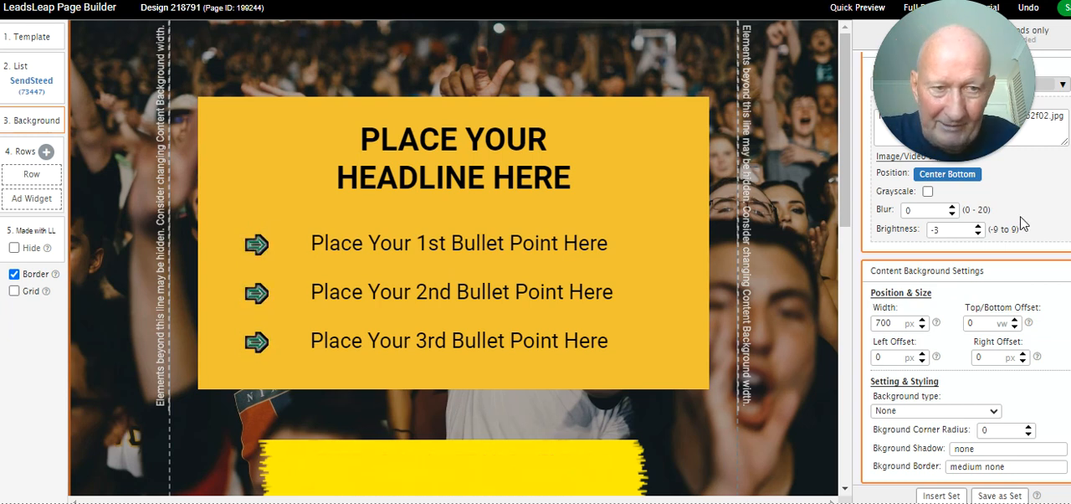
left_click(237, 110)
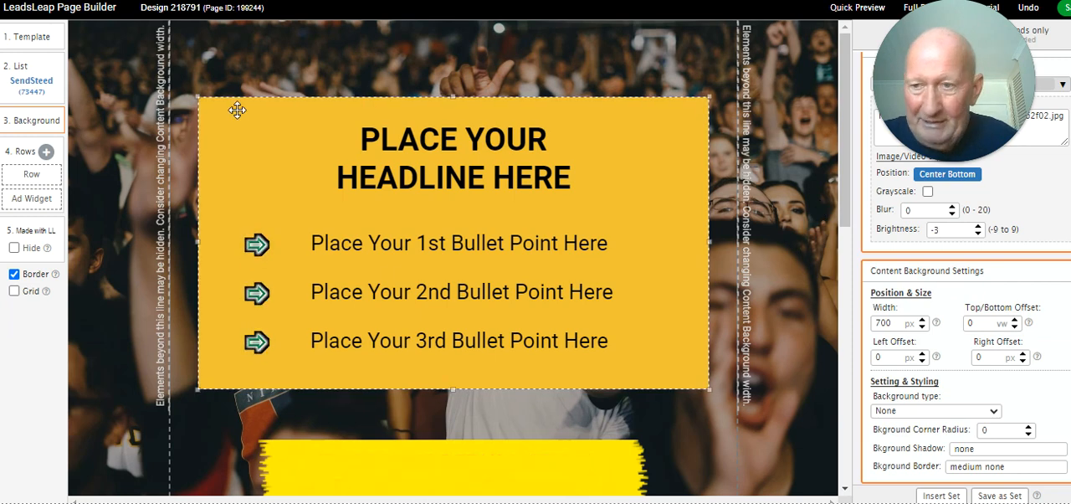
mouse_move(250, 132)
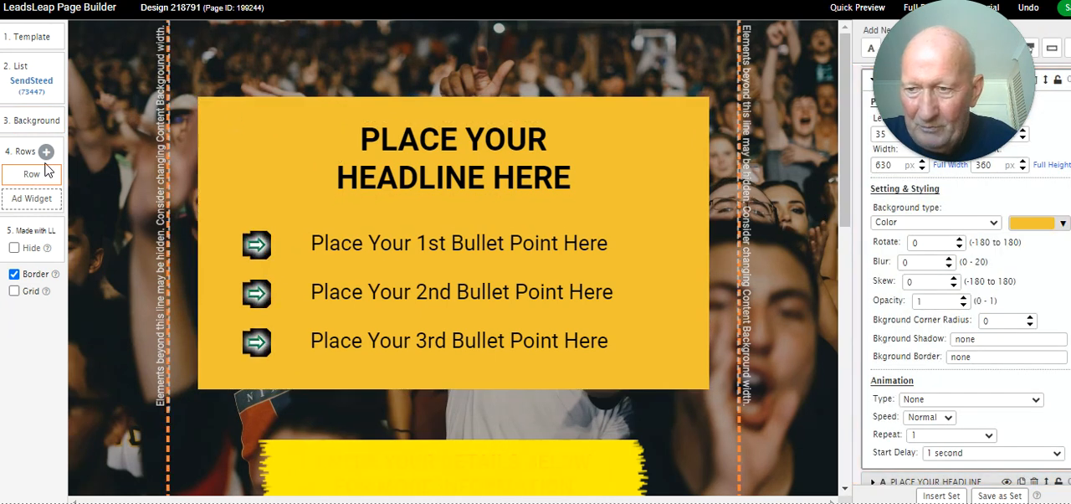
Replace the headline box's yellow background with a maroon colour
left_click(442, 158)
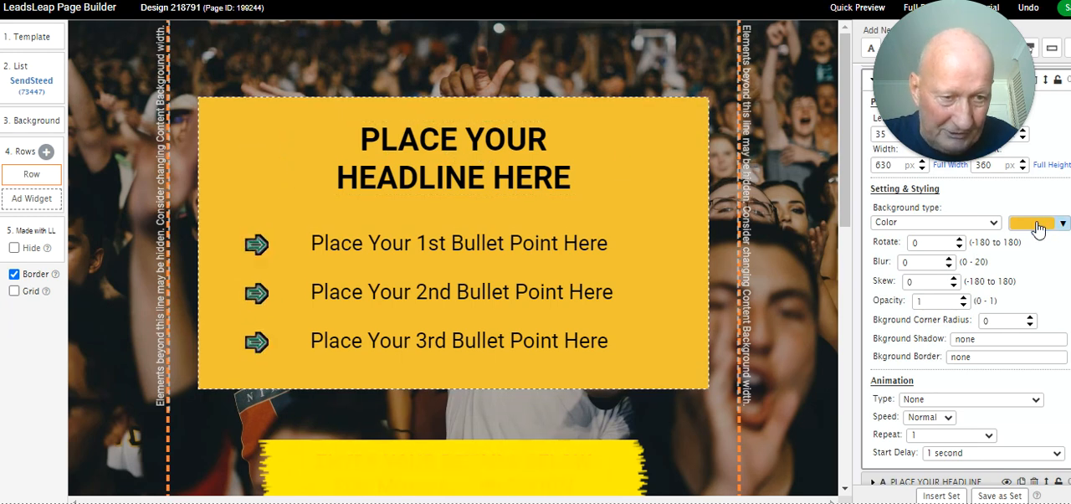
left_click(1063, 222)
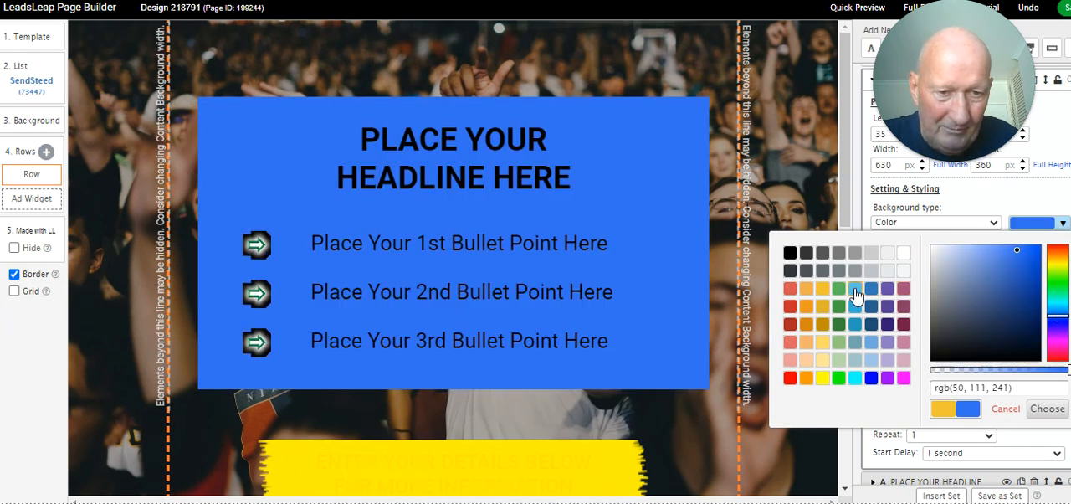
left_click(821, 288)
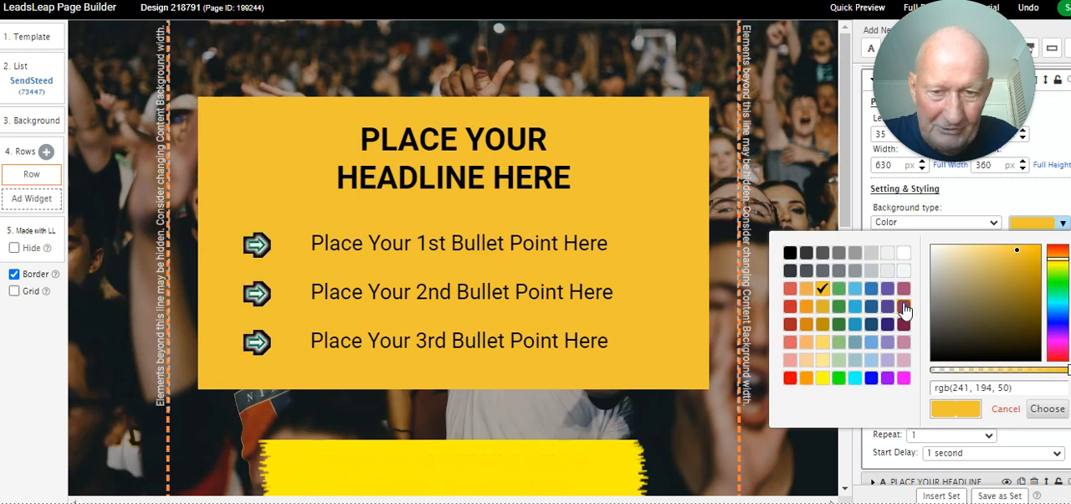
left_click(903, 309)
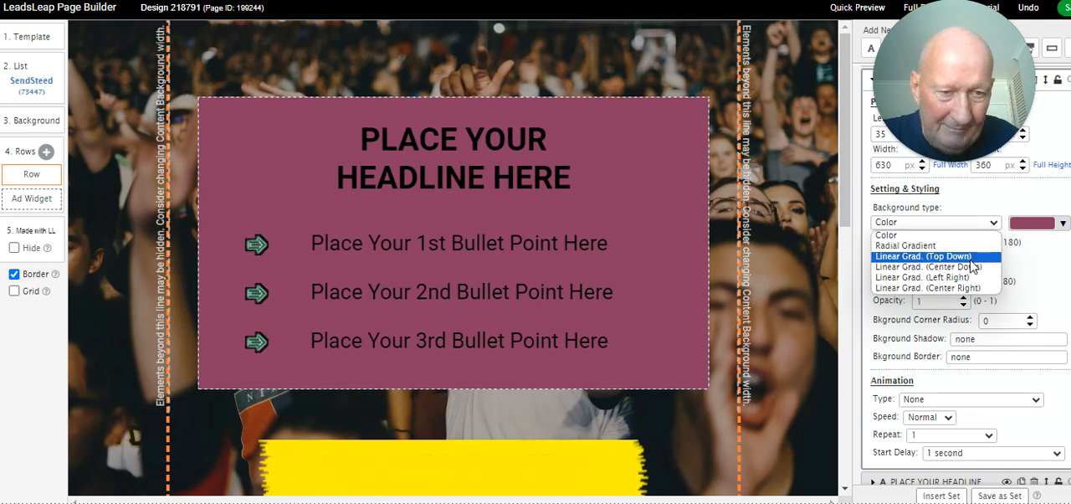
Switch the headline box background to a white-to-black radial gradient
left_click(911, 245)
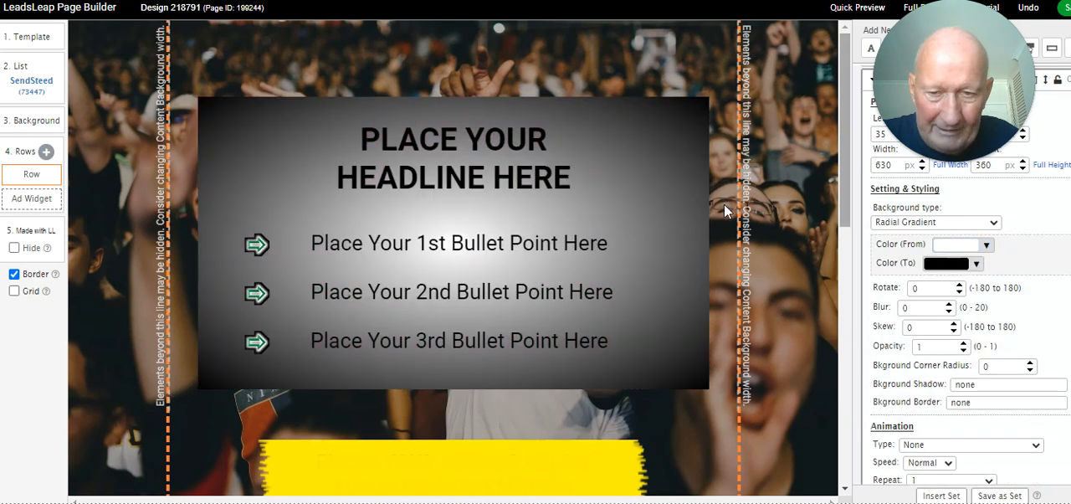
left_click(497, 251)
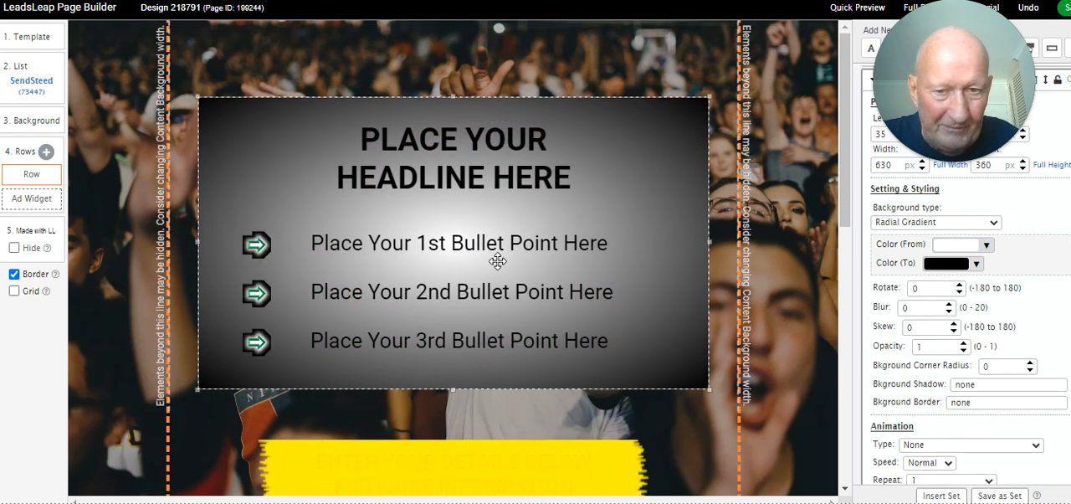
left_click(459, 243)
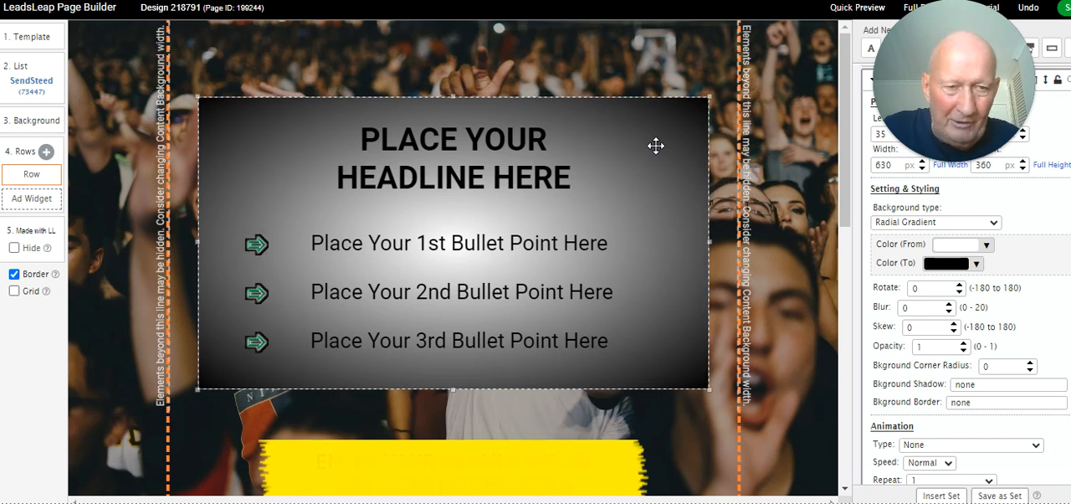
left_click(452, 158)
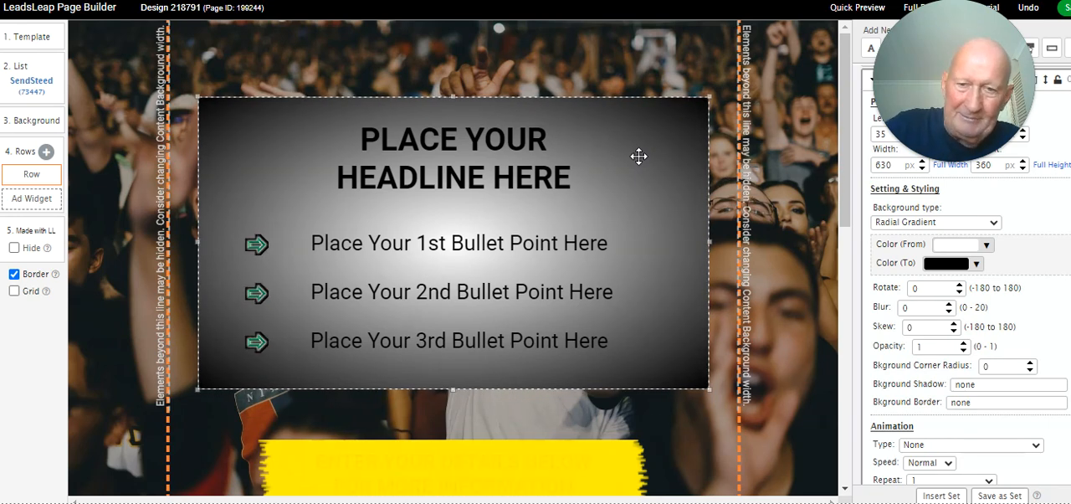
mouse_move(683, 124)
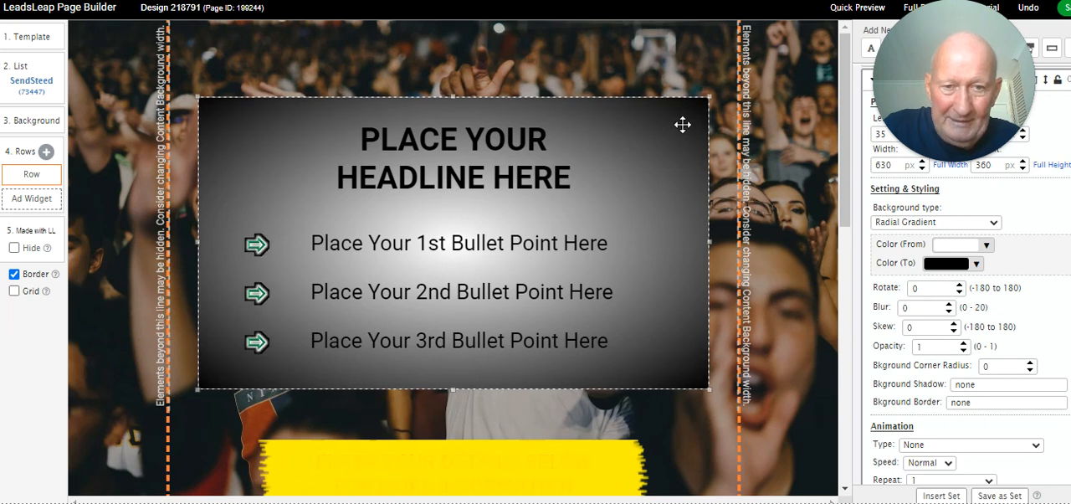
Open settings for the yellow 'Enter your details below for more information' banner
scroll("down", 3)
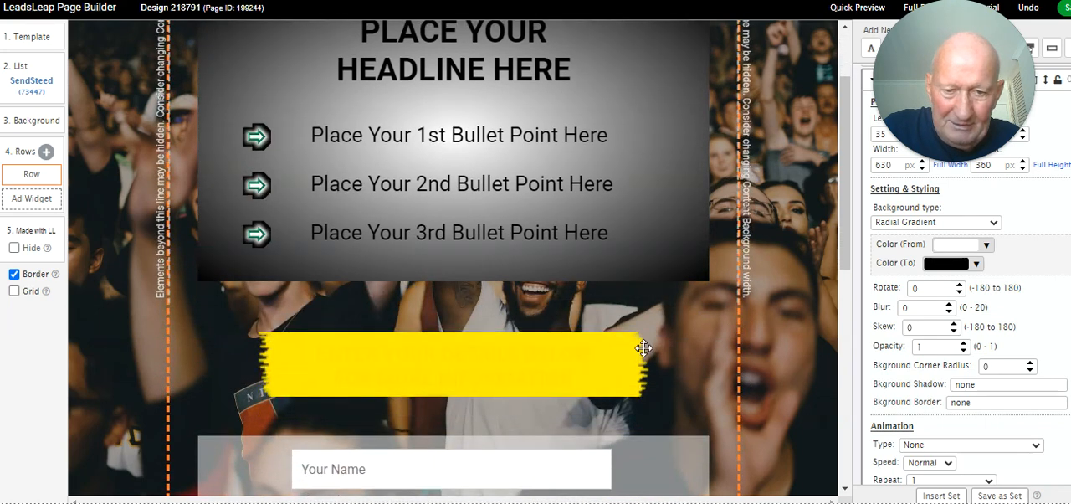
left_click(452, 369)
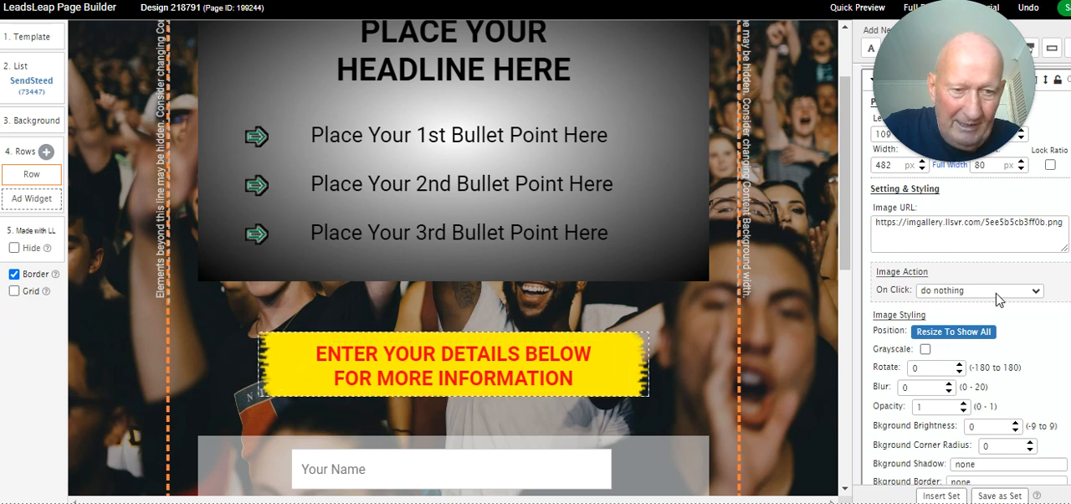
mouse_move(996, 297)
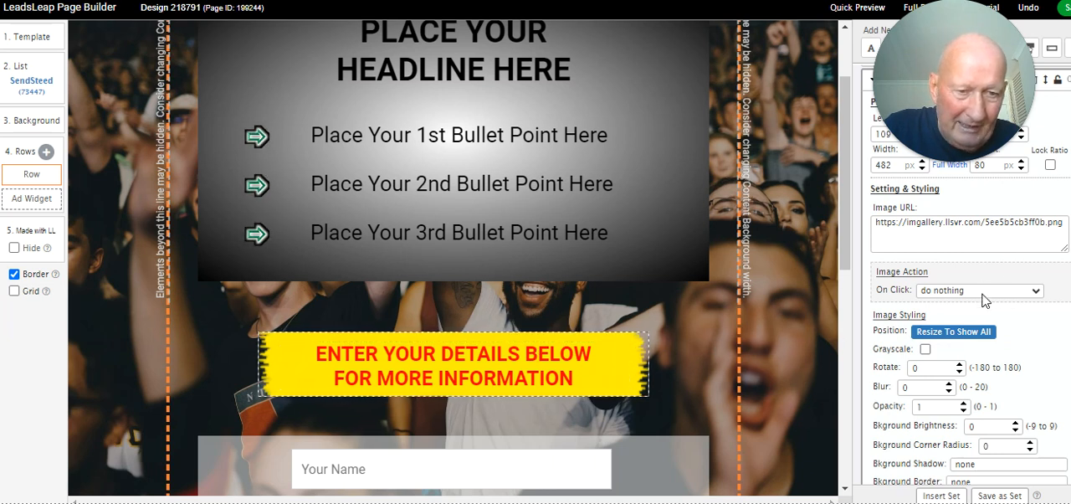
scroll("down", 3)
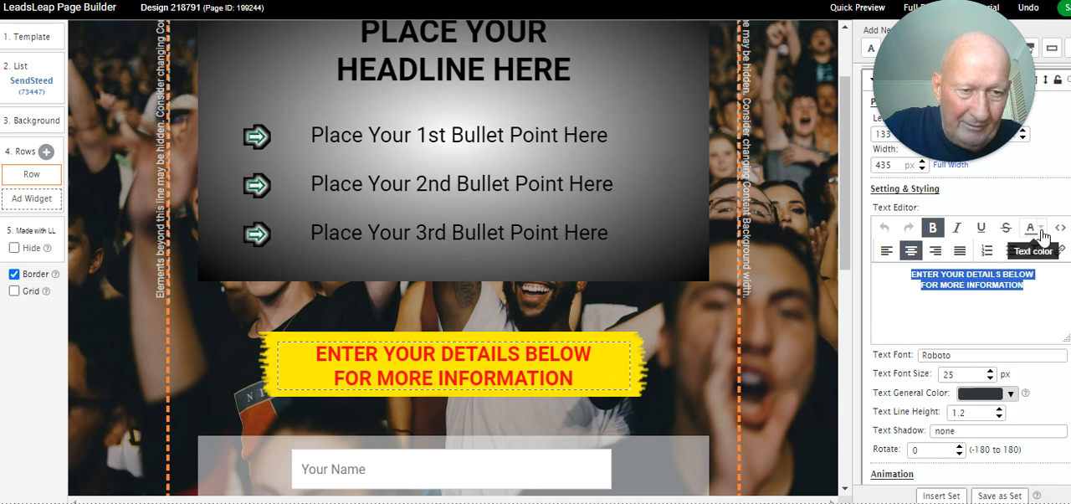
left_click(1031, 227)
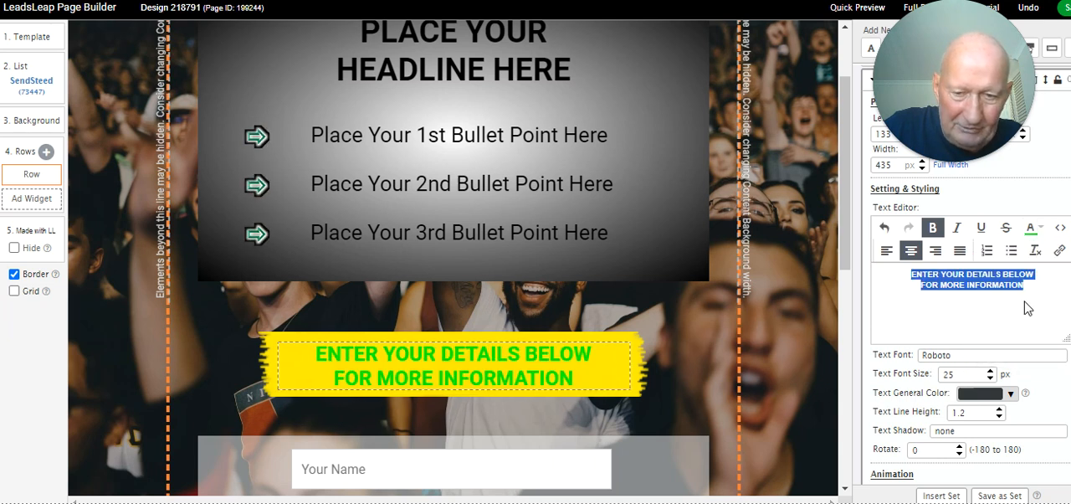
left_click(1032, 227)
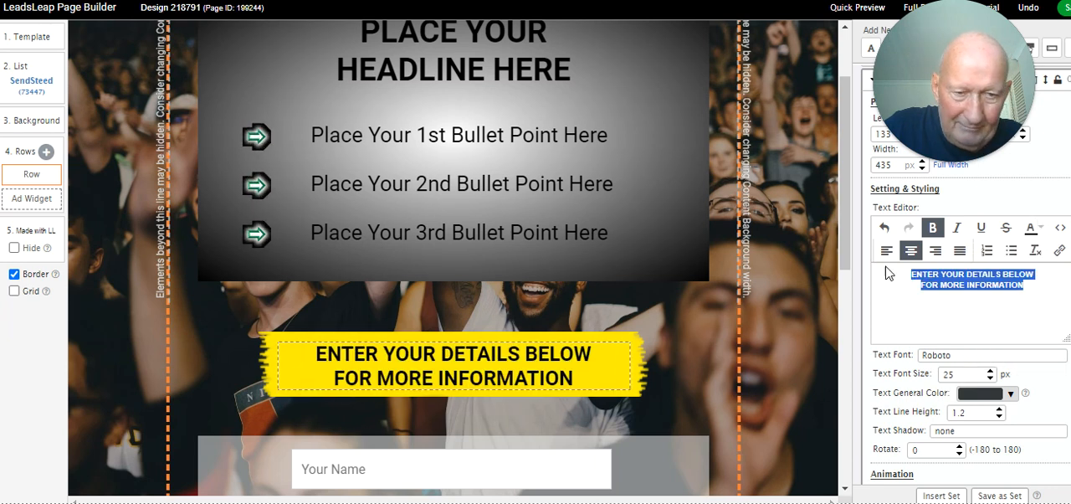
mouse_move(841, 328)
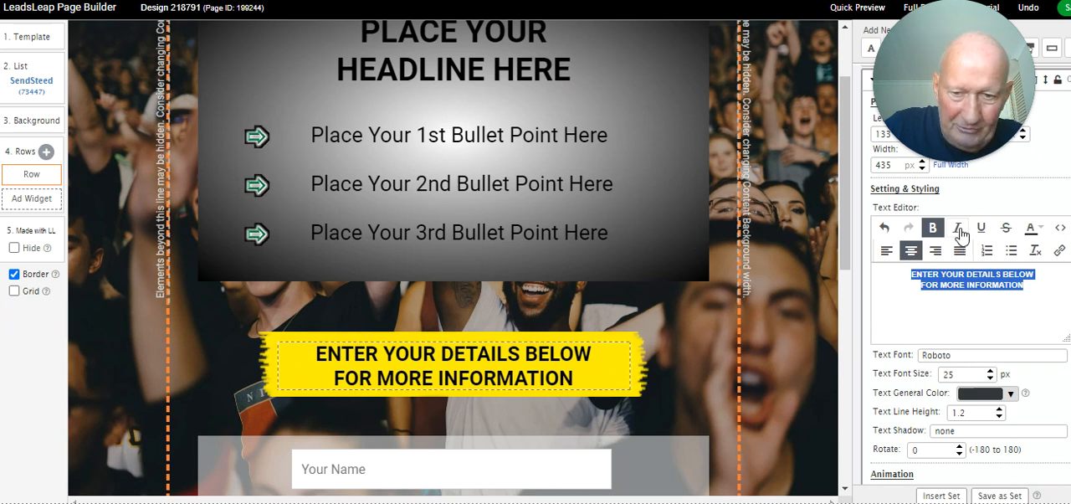
left_click(957, 227)
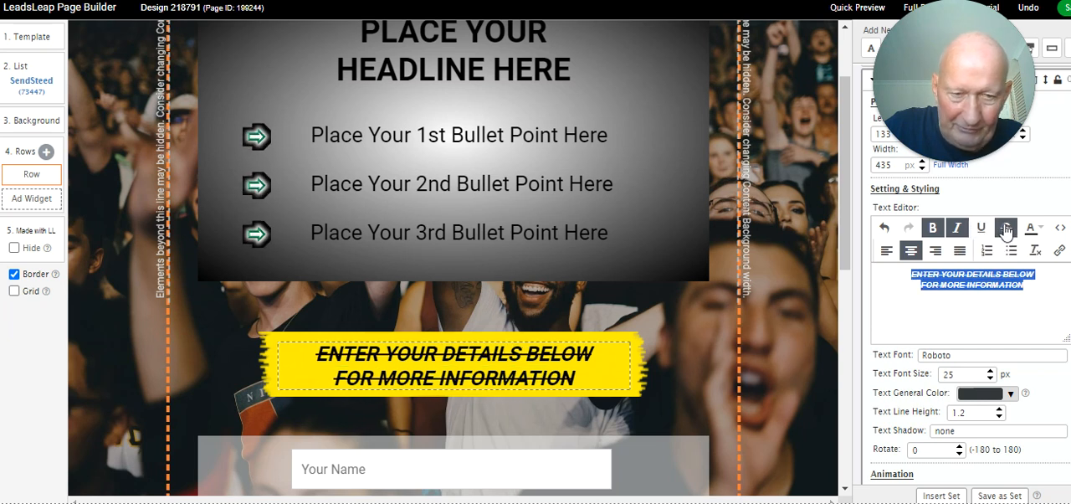
left_click(932, 227)
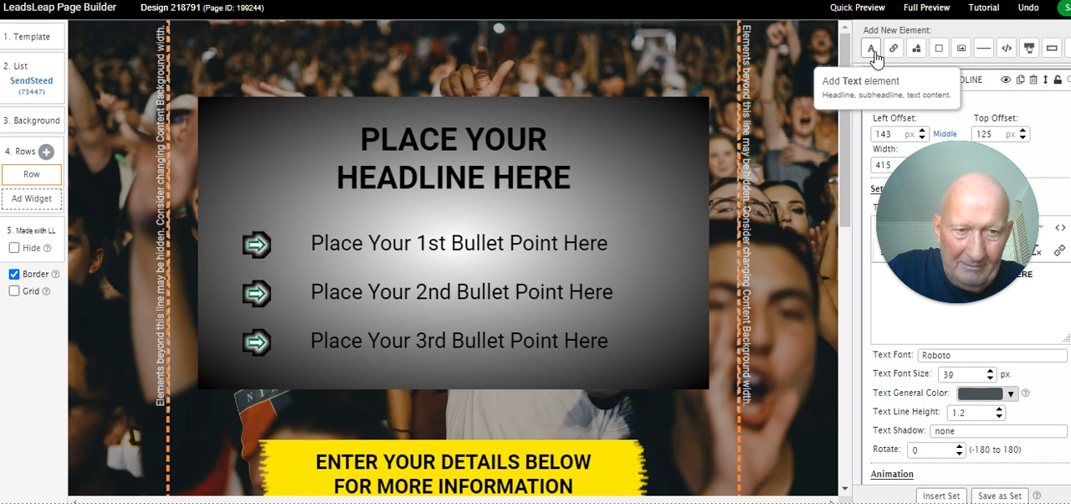
mouse_move(918, 48)
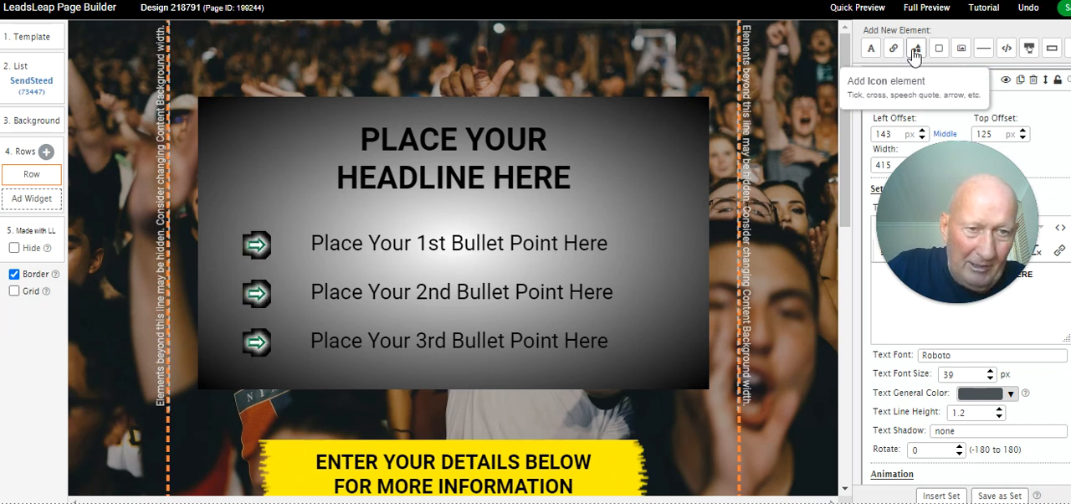
mouse_move(961, 49)
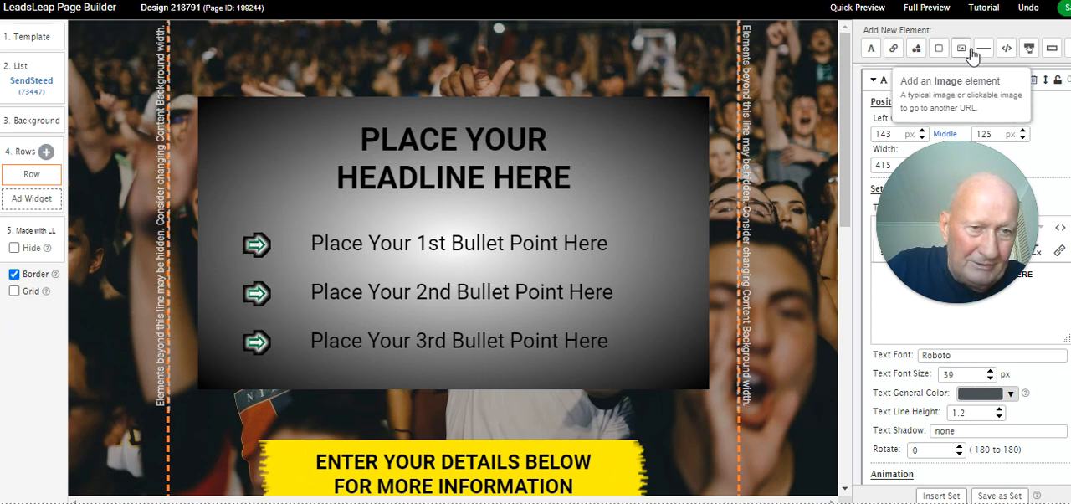
mouse_move(982, 45)
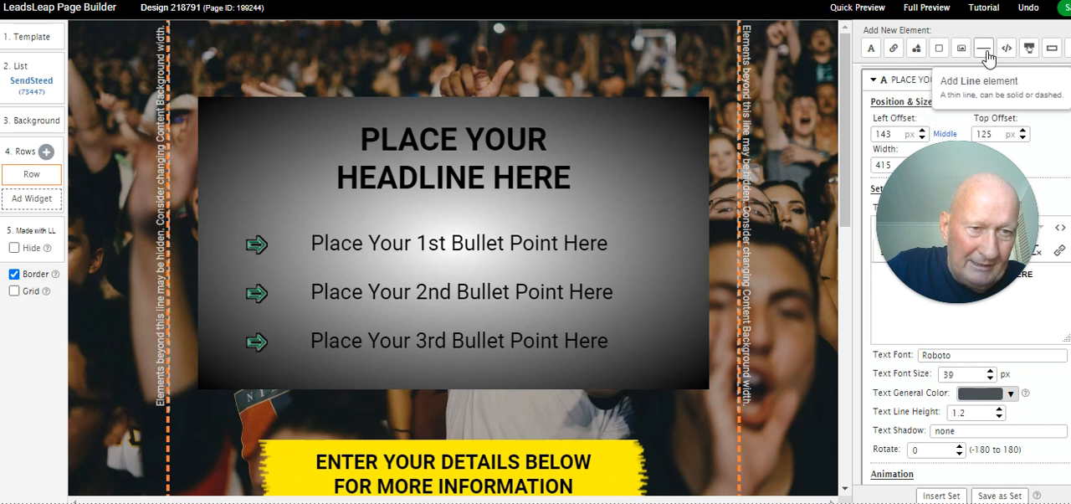
mouse_move(1014, 45)
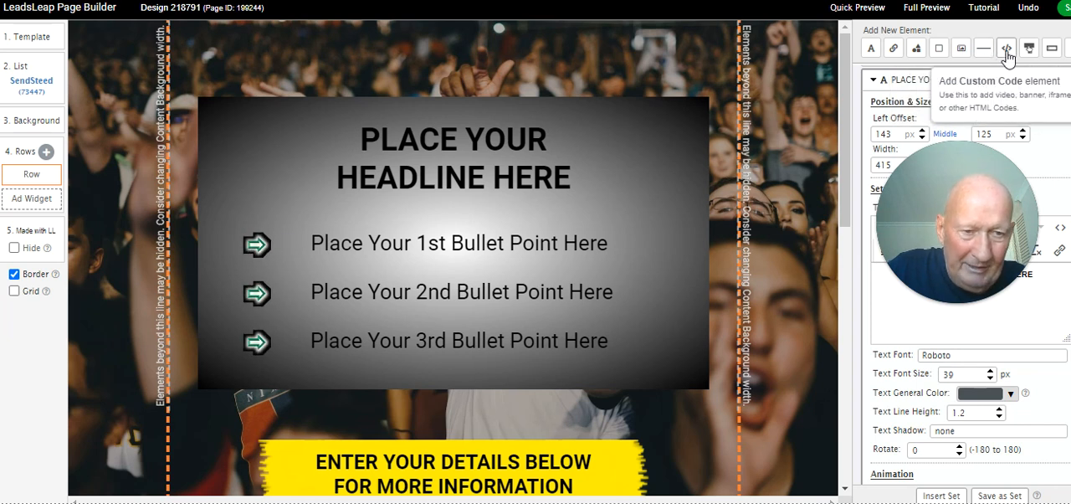
Insert a blank Custom Code element at the top-left of the page
left_click(1007, 48)
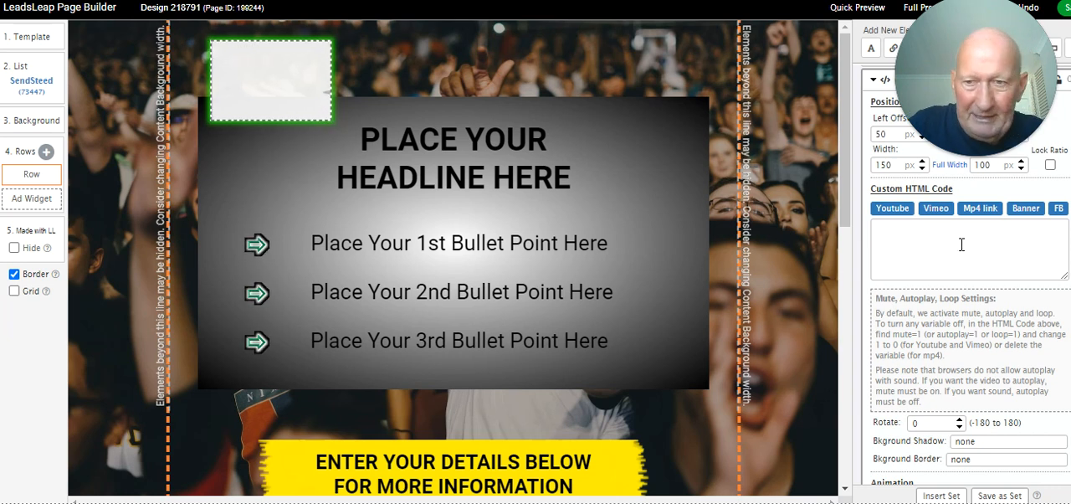
Delete the blank custom code element from the page
left_click_drag(270, 80, 547, 326)
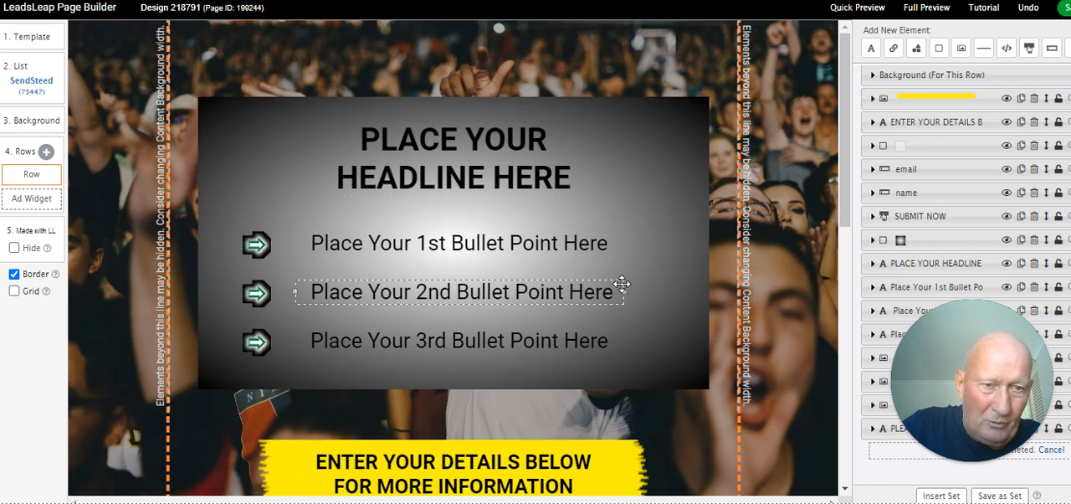
mouse_move(873, 48)
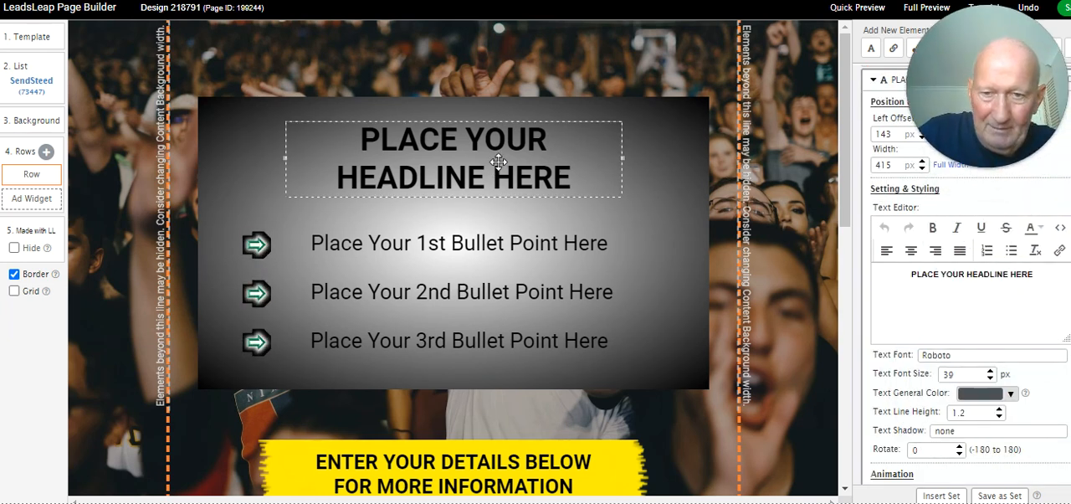
mouse_move(612, 156)
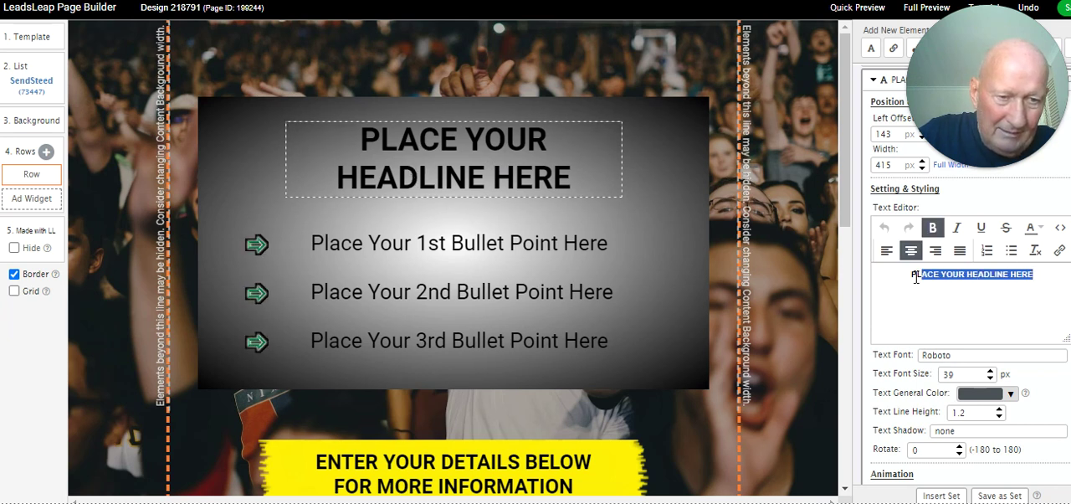
Replace the placeholder headline with 'BRAND NEW PROGRAM JUST LAUNCHED' and widen it
triple_click(966, 274)
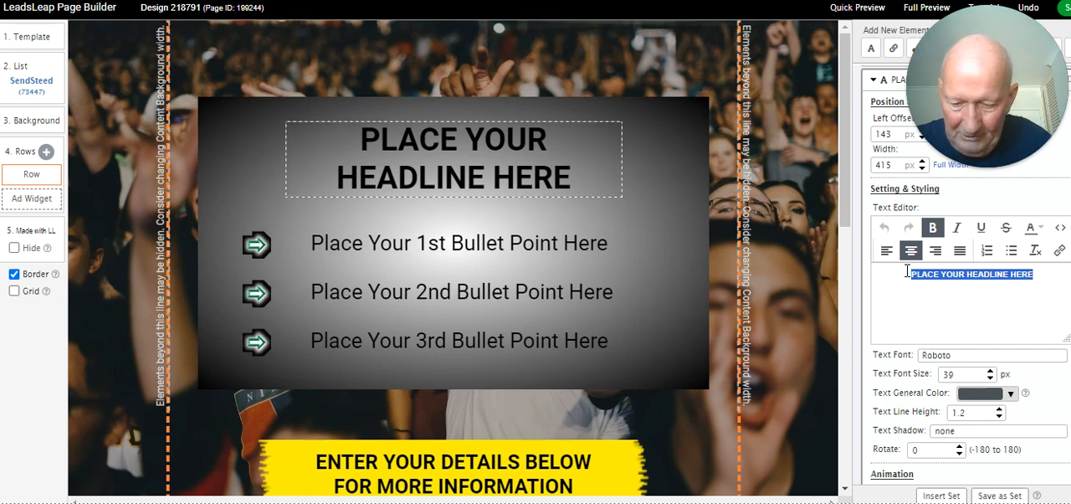
type("BRAND NEW")
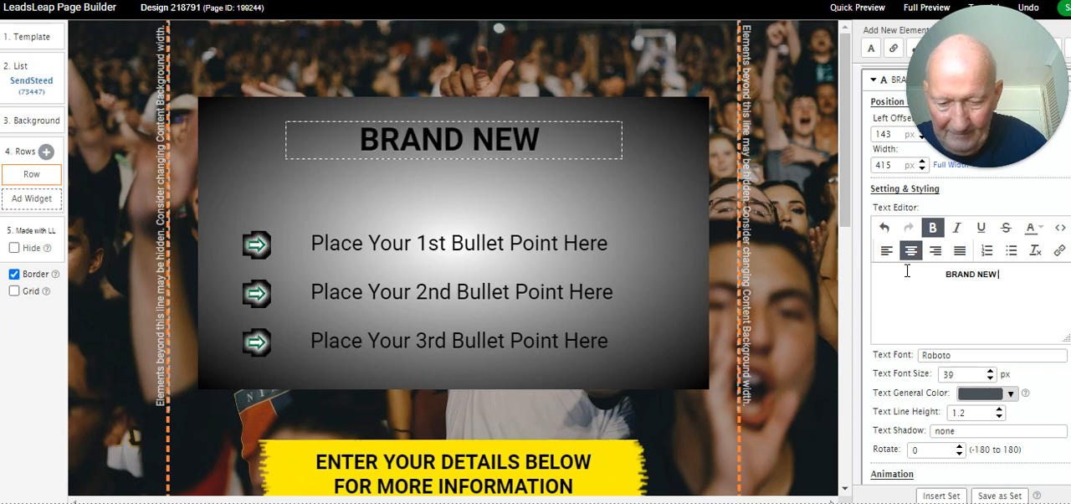
type("PROGRAM")
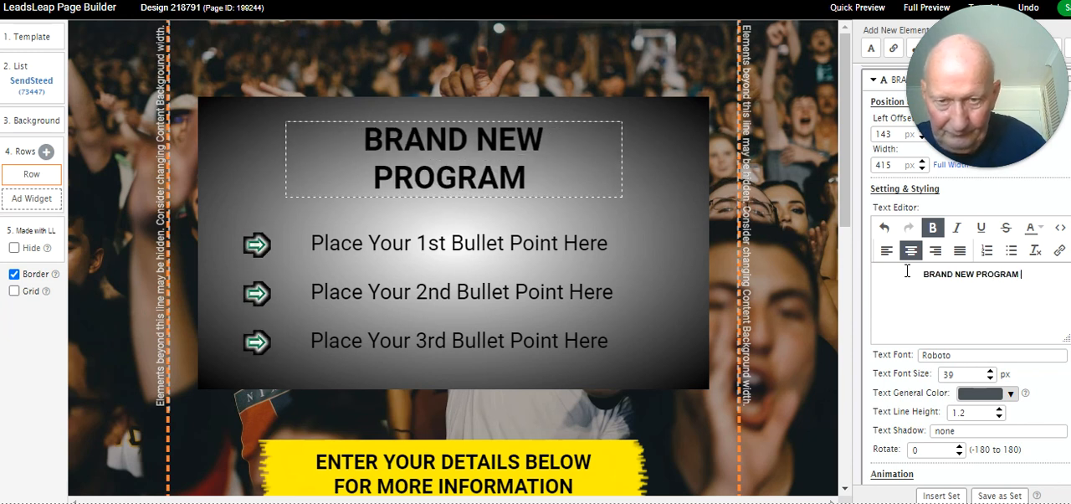
type("JUST L")
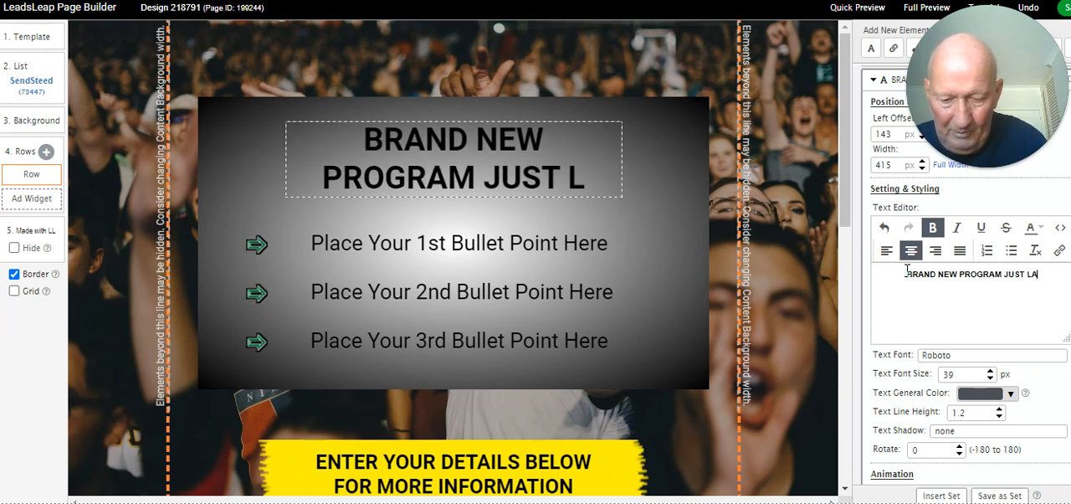
type("AUNCHED")
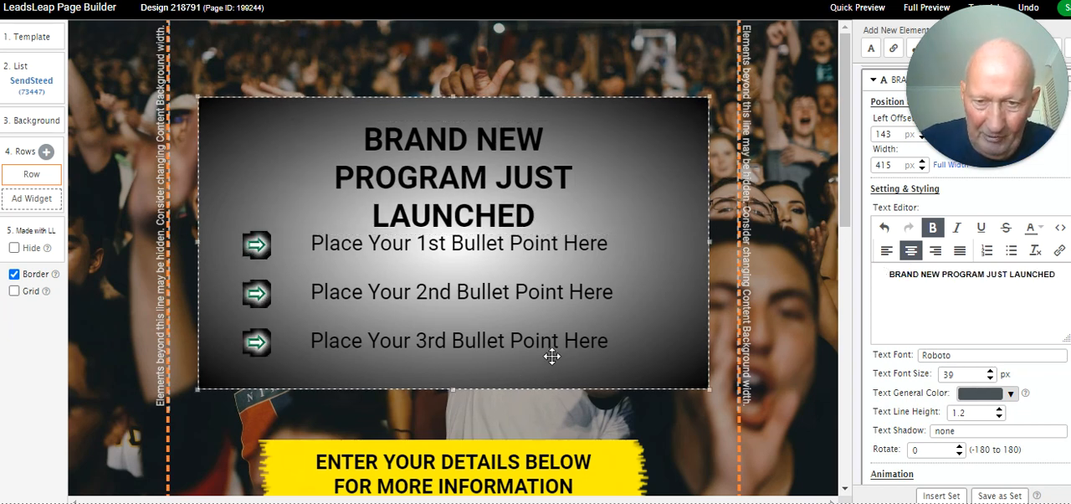
mouse_move(284, 178)
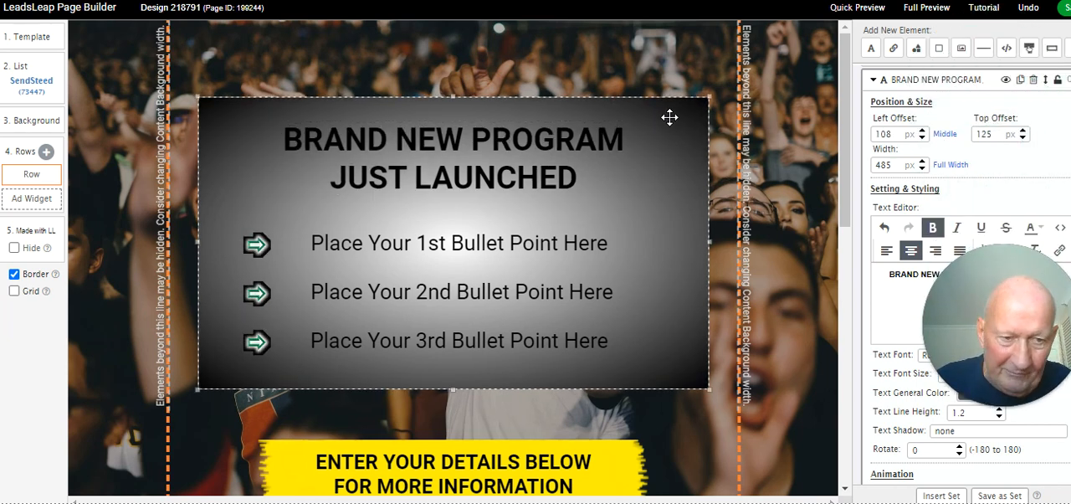
Reword the first bullet to 'MONEY BACK GUARANTEE'
left_click(459, 242)
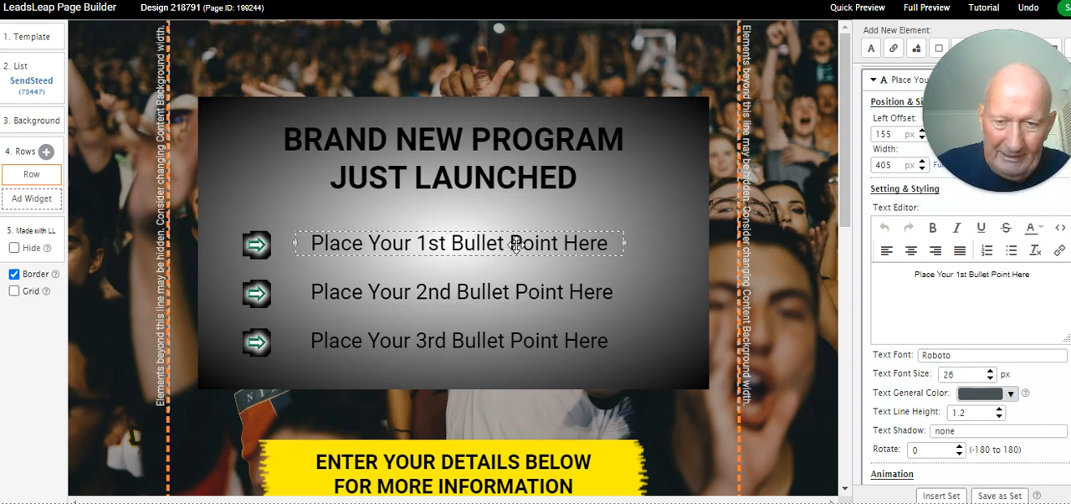
mouse_move(1051, 302)
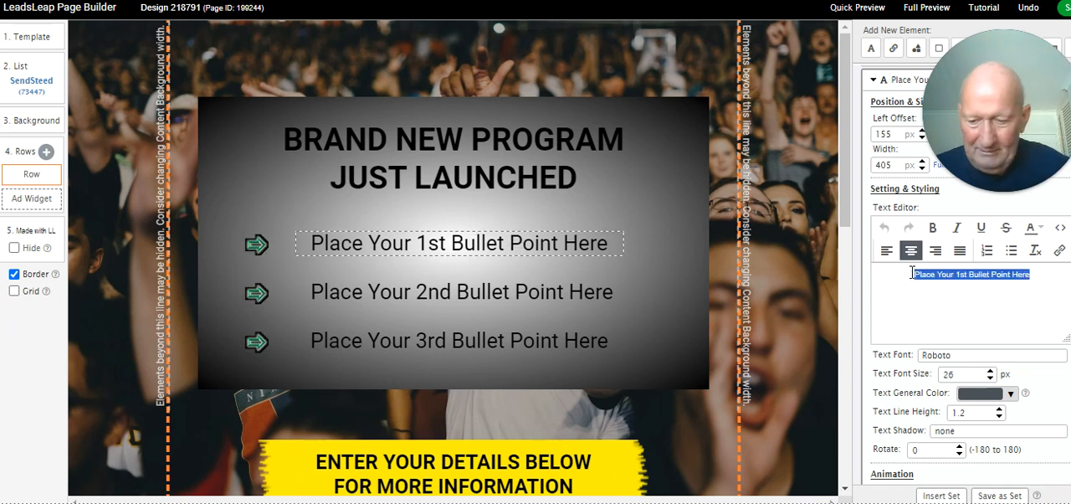
type("M")
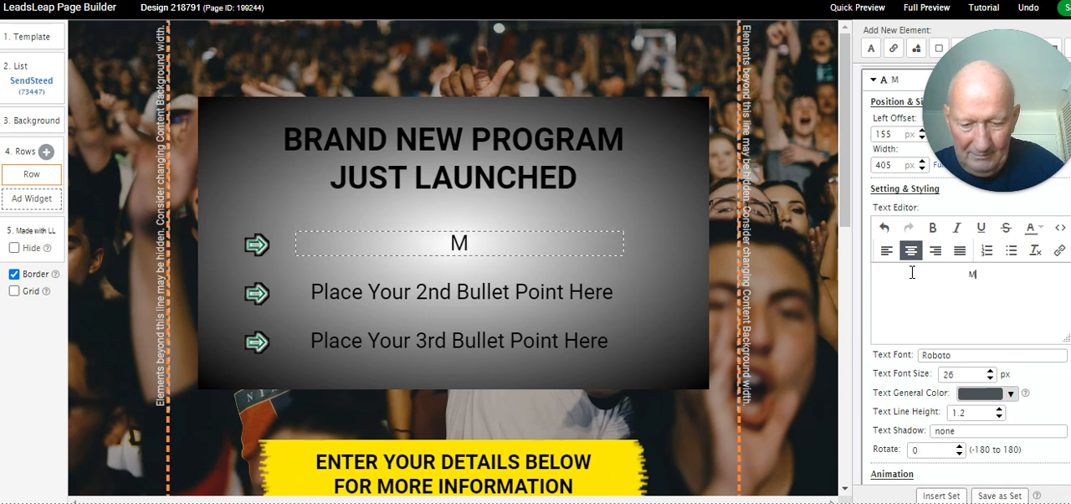
type("ONEY BACK")
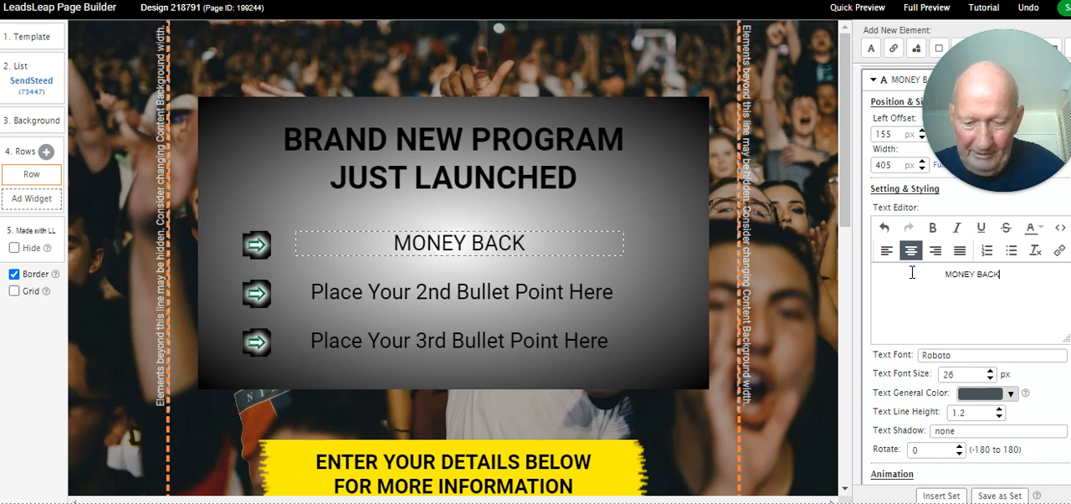
type("GUARANTEE")
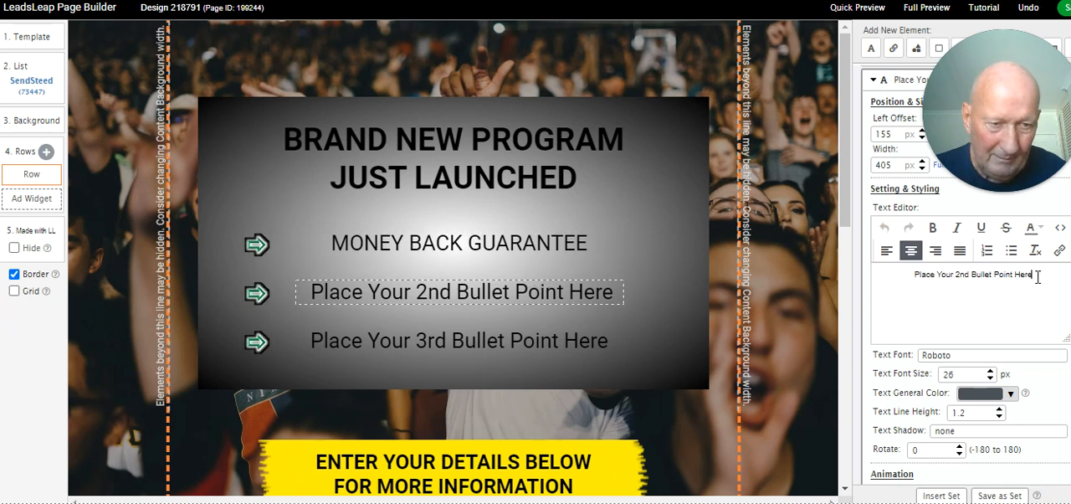
Reword the second bullet to 'PRICE INCREASING VERY SHORTLY' and widen its box
triple_click(973, 273)
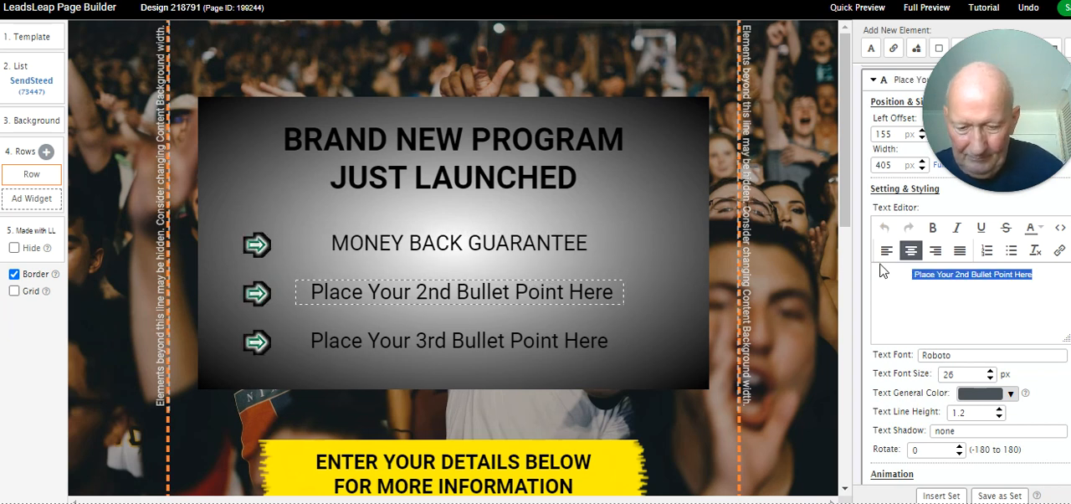
type("pRICE INCREASING")
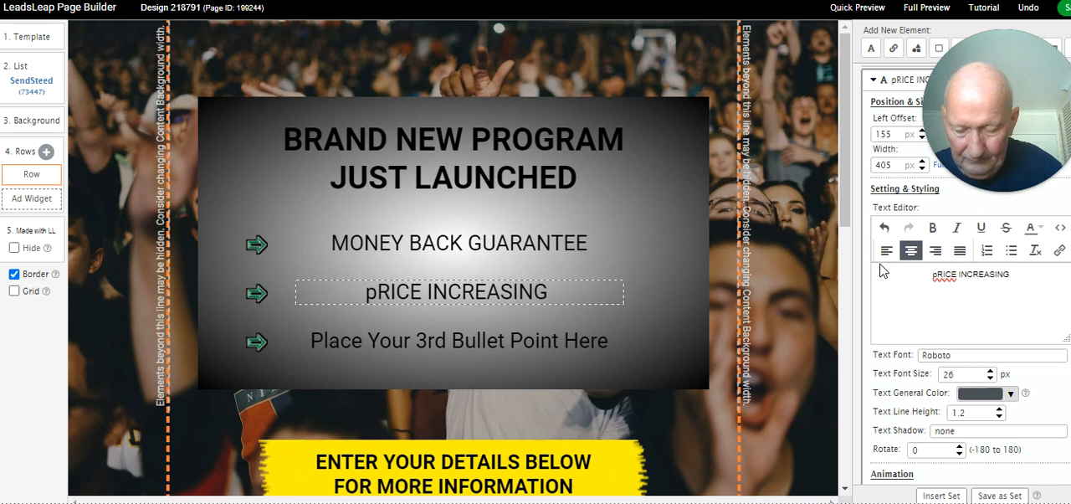
left_click(1013, 274)
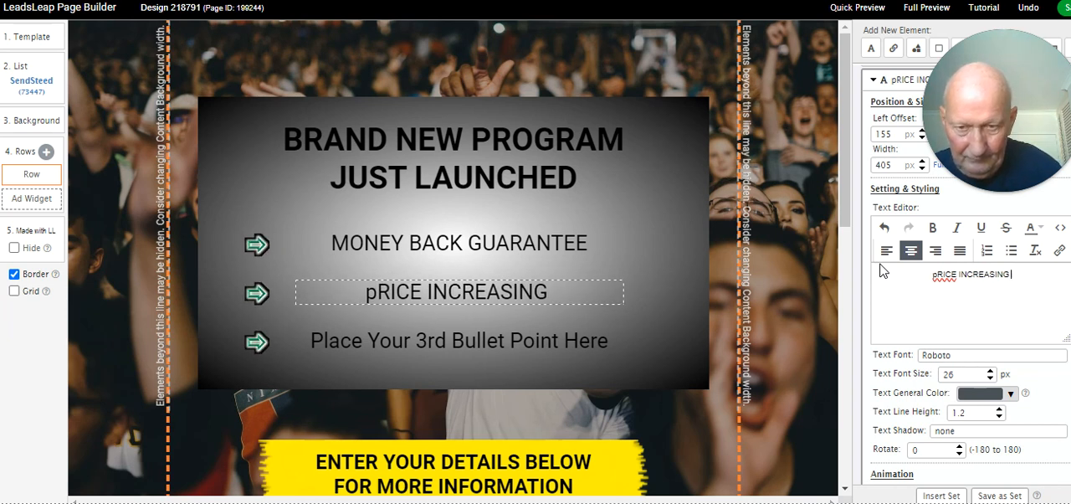
key("Backspace")
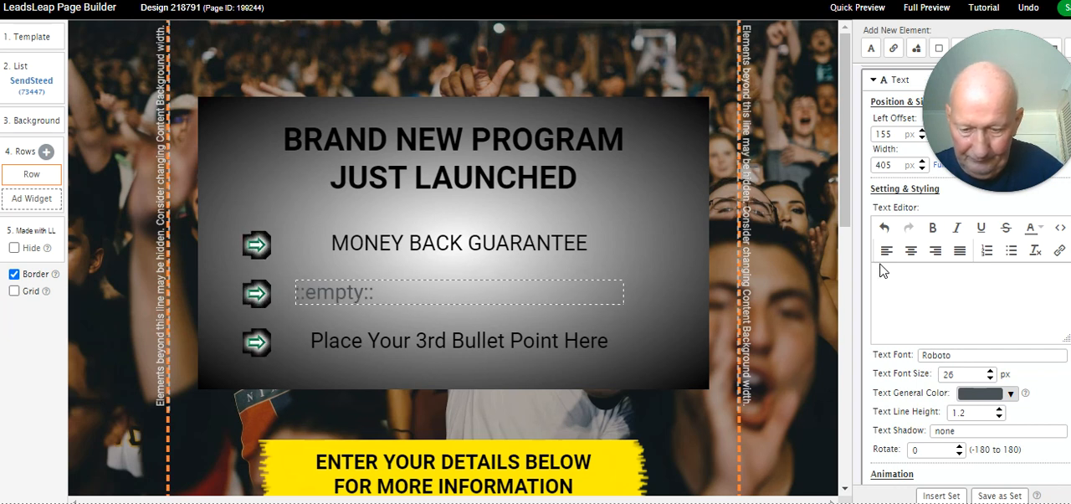
type("PRICE INCREASING VERY")
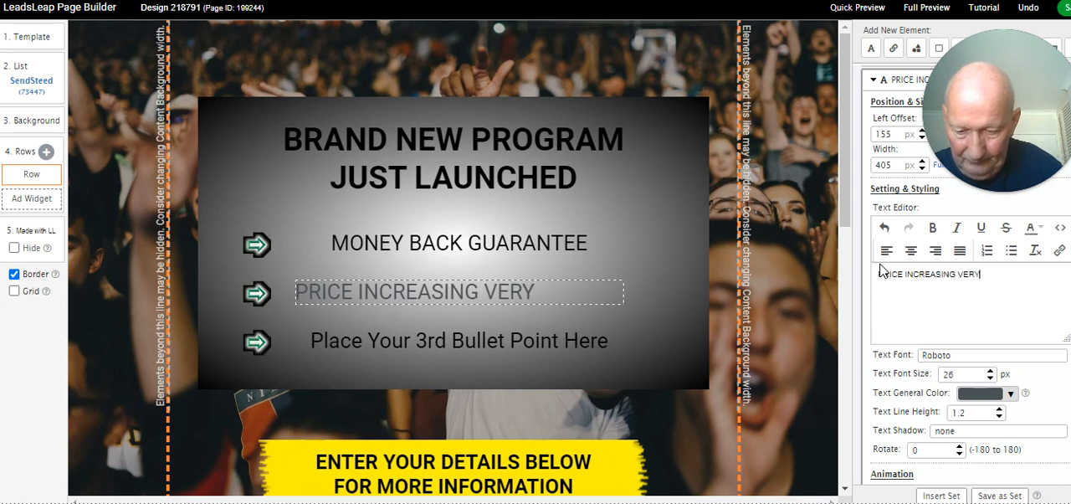
type("SHORTLY")
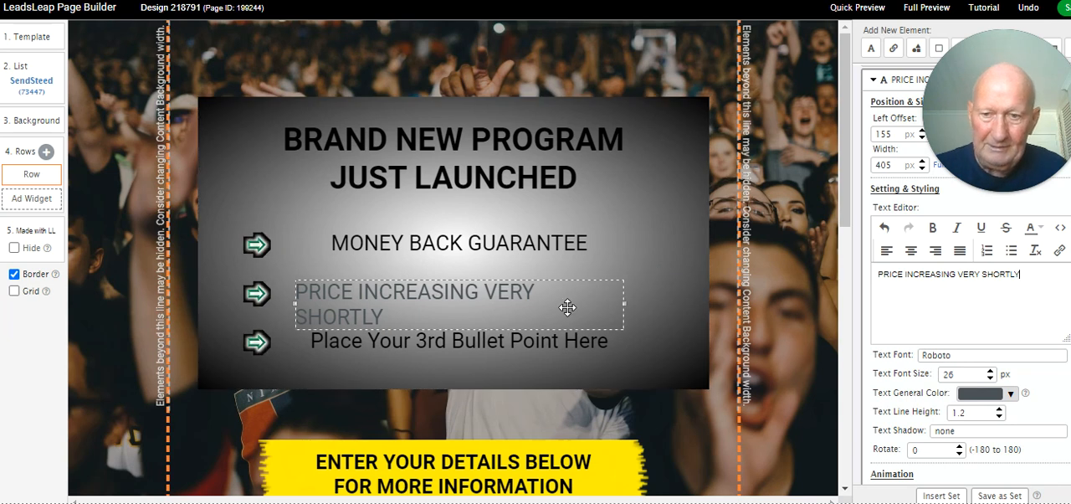
mouse_move(412, 299)
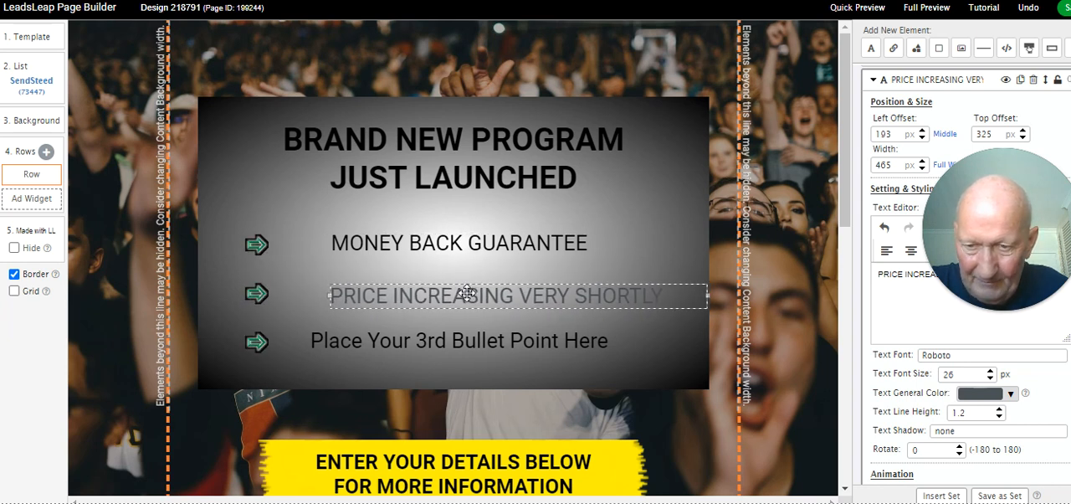
Delete the arrow icons beside all three bullets and reposition the bullet text
left_click(475, 341)
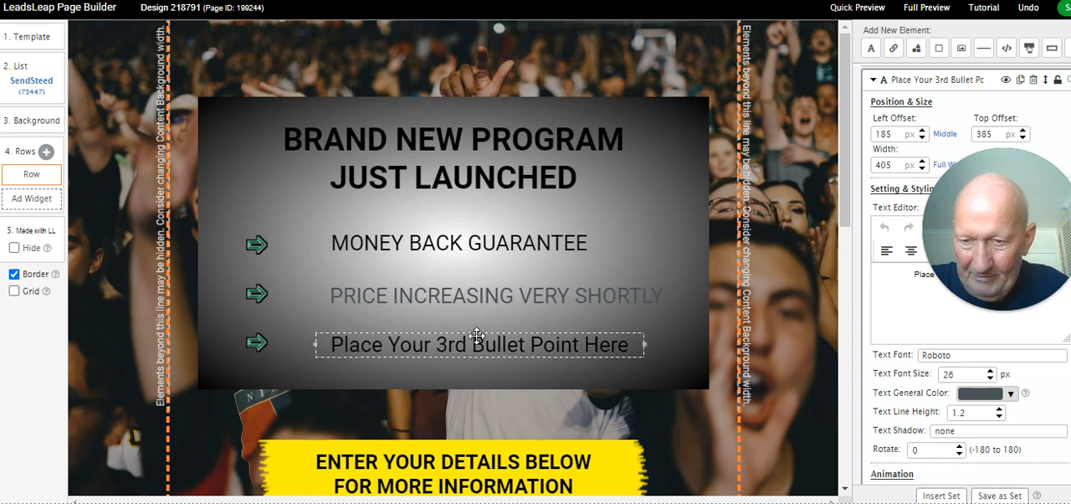
left_click(459, 243)
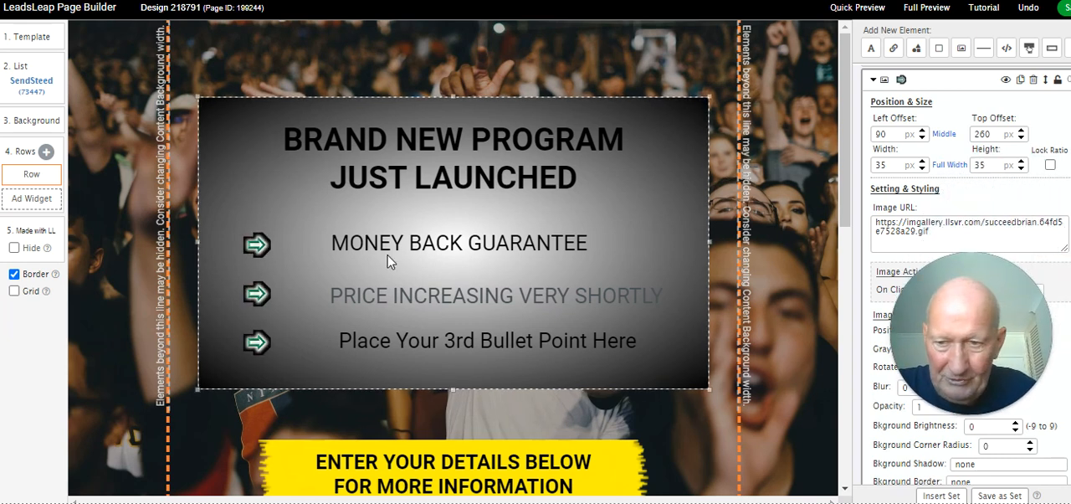
left_click(258, 244)
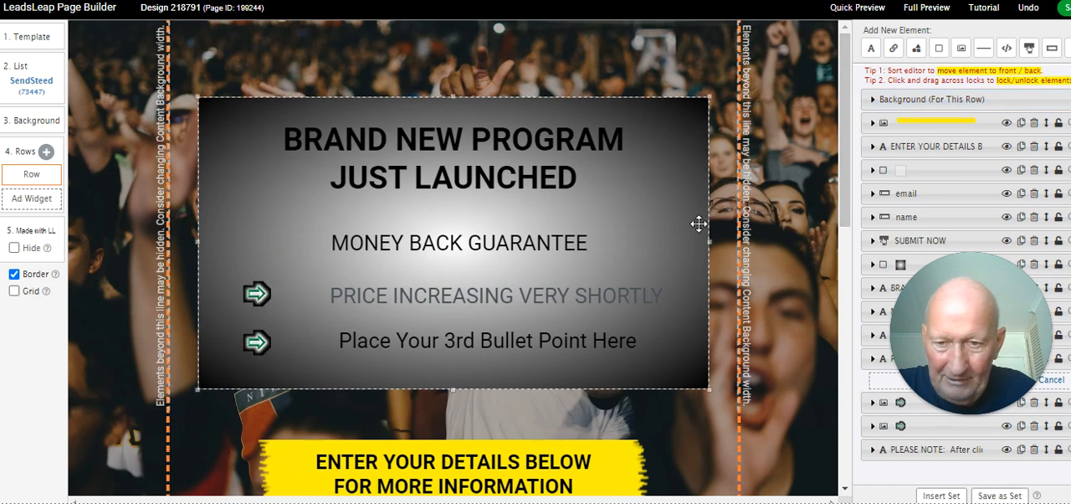
left_click(488, 341)
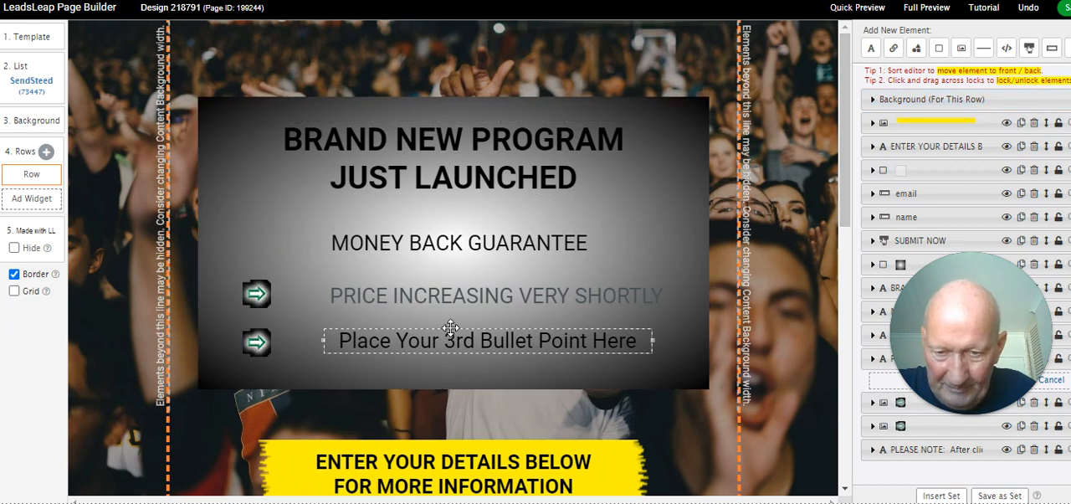
left_click(257, 293)
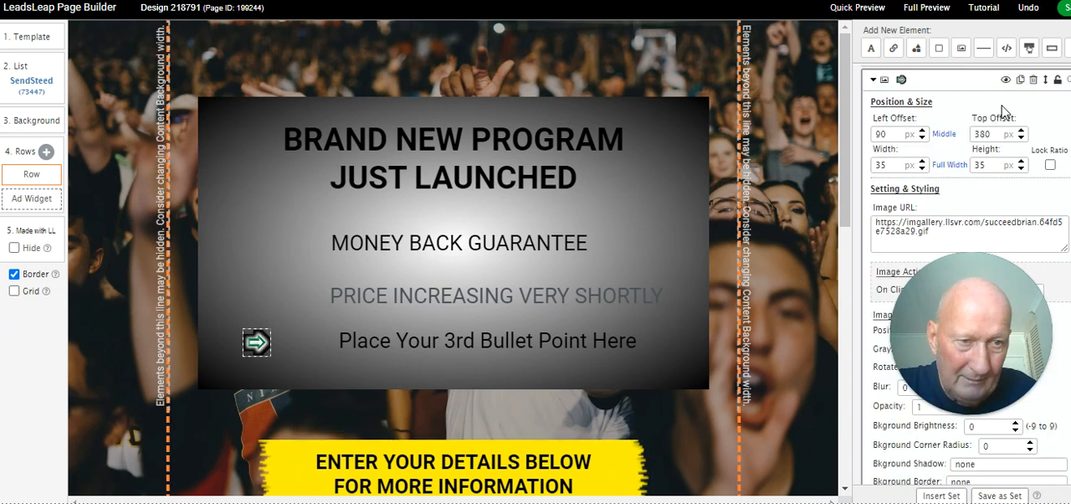
left_click(459, 242)
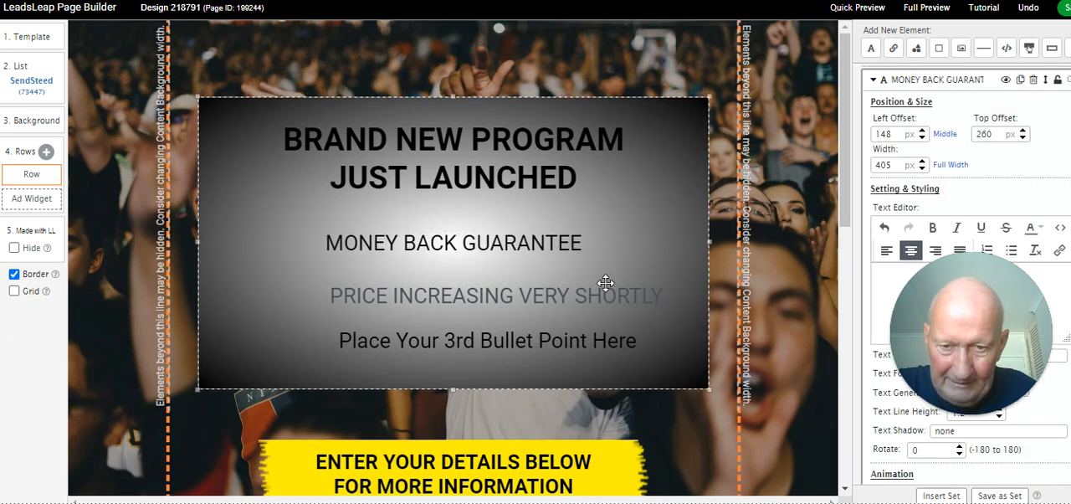
left_click(496, 296)
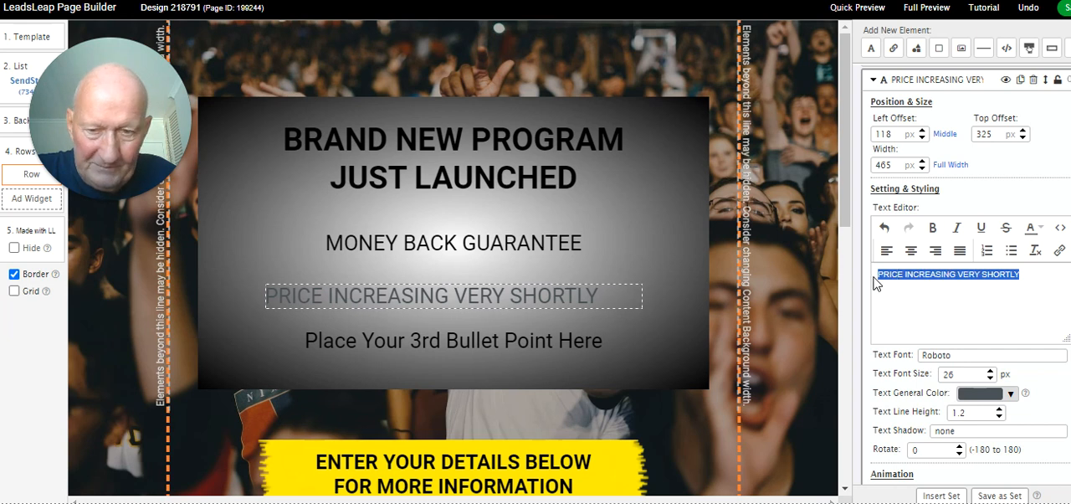
Make the PRICE INCREASING bullet red and bold
left_click(1031, 226)
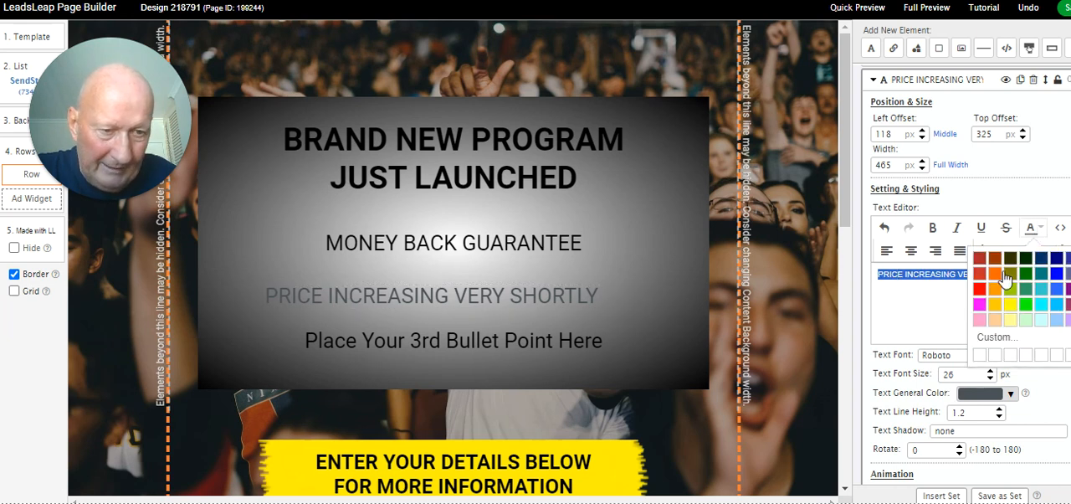
left_click(986, 287)
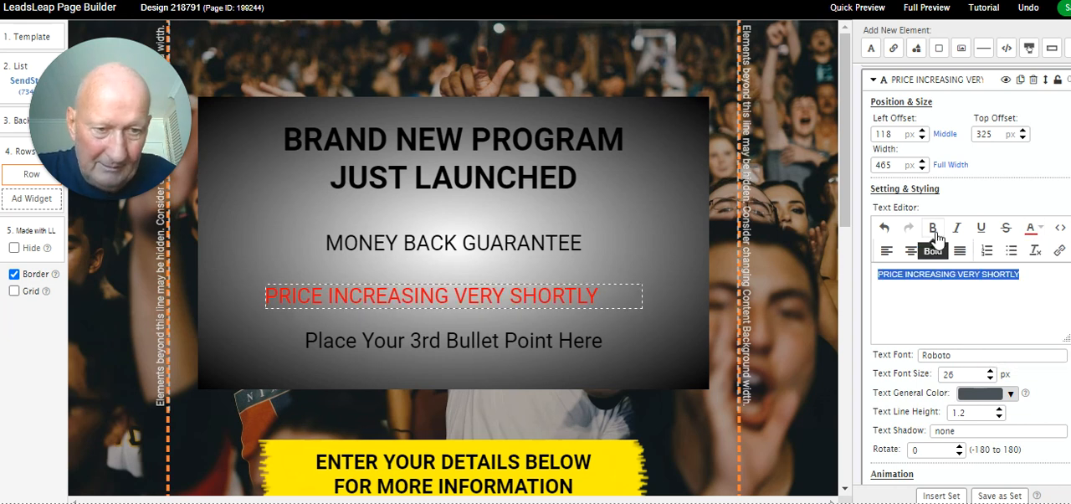
left_click(453, 243)
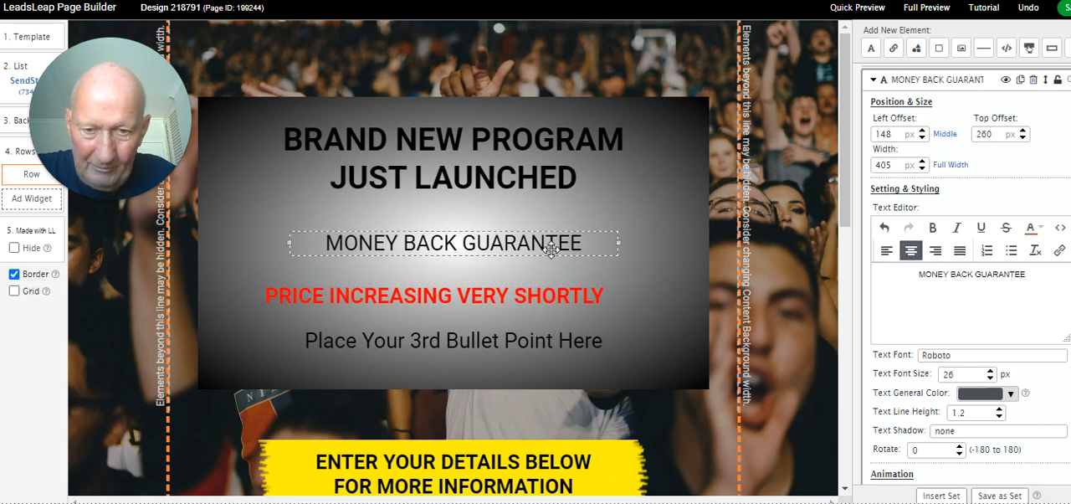
Bold the MONEY BACK GUARANTEE bullet and the third bullet
triple_click(971, 274)
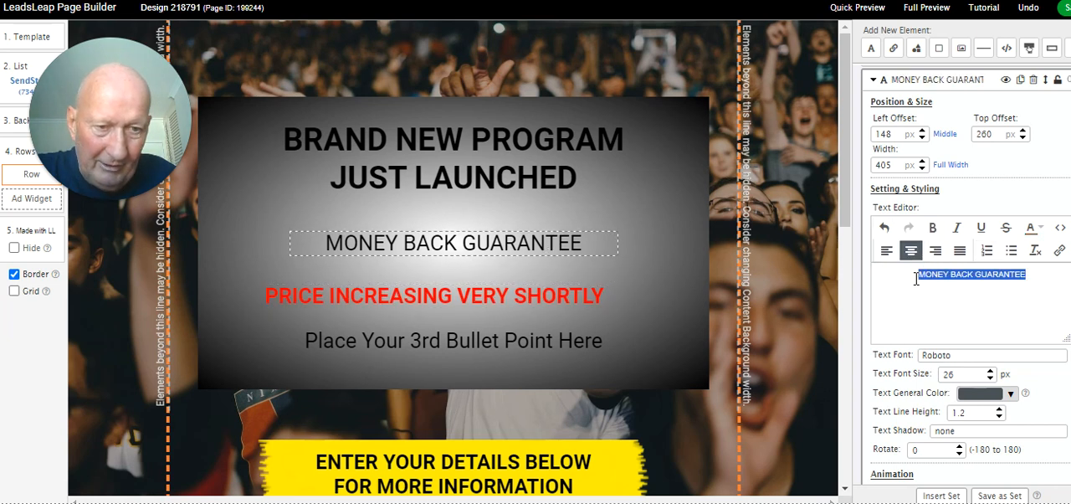
left_click(932, 227)
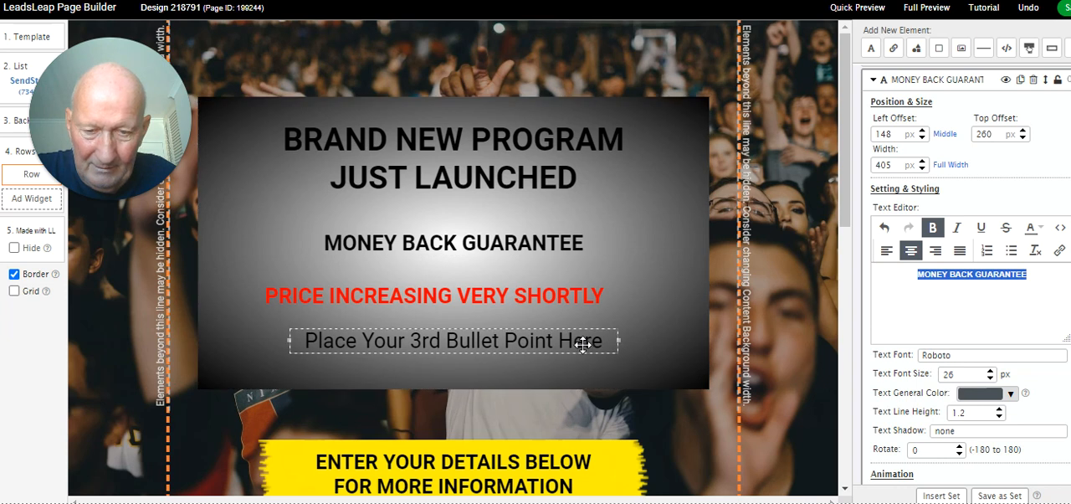
left_click(454, 341)
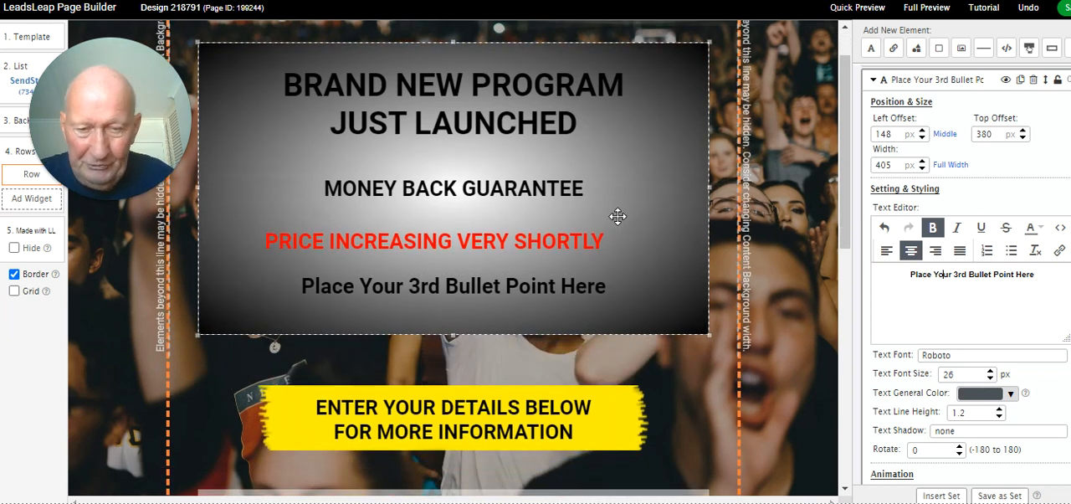
left_click(434, 241)
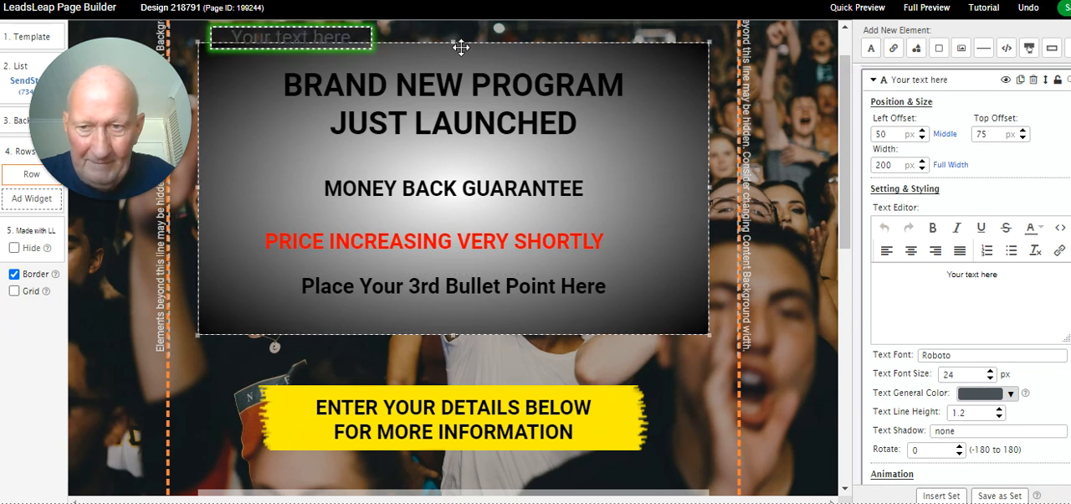
left_click_drag(291, 38, 487, 301)
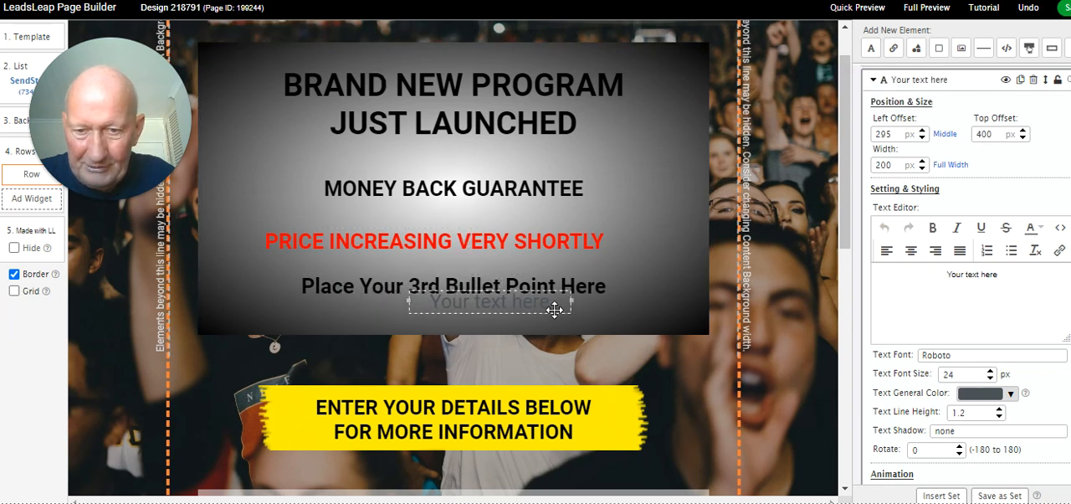
left_click_drag(485, 301, 609, 164)
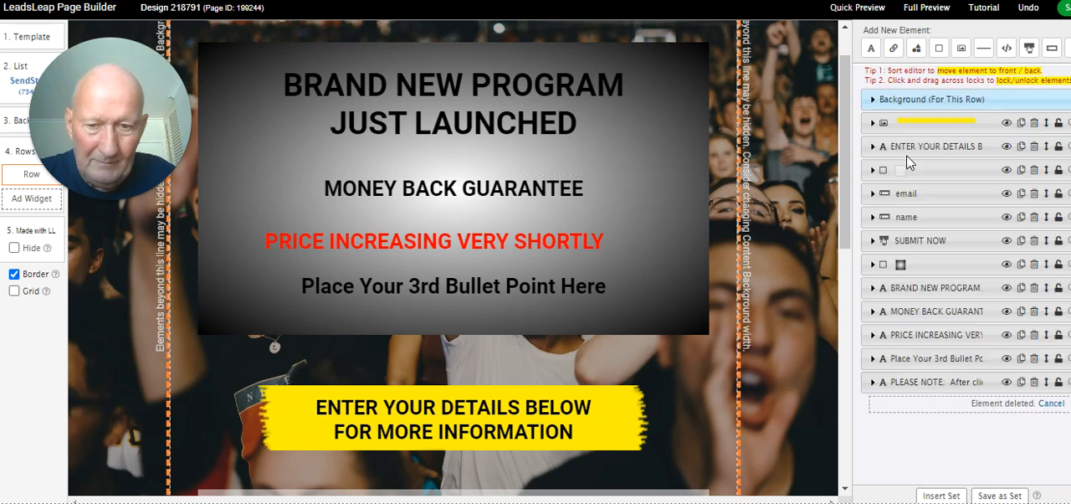
left_click(454, 285)
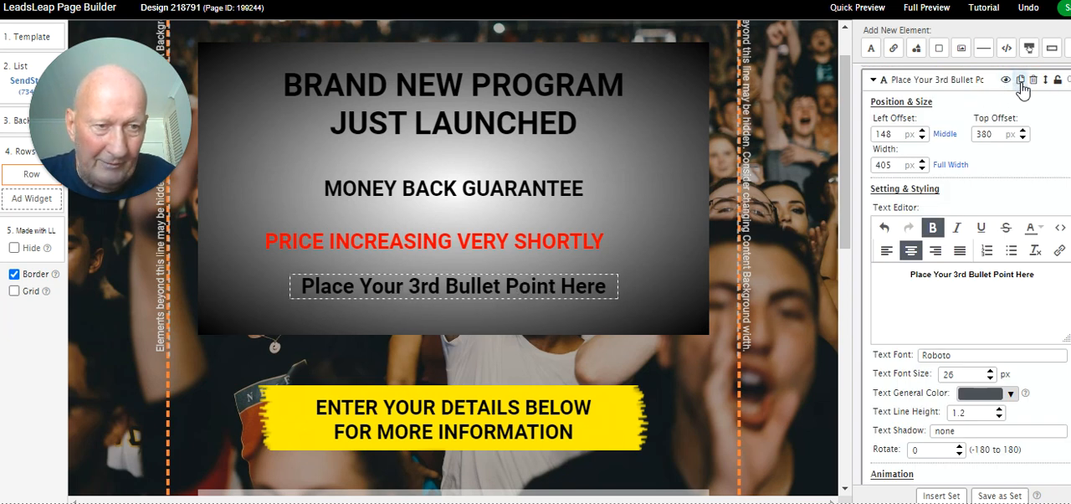
Duplicate the third bullet and change the copy's text to CHANGE YOUR WORDS
left_click(1015, 77)
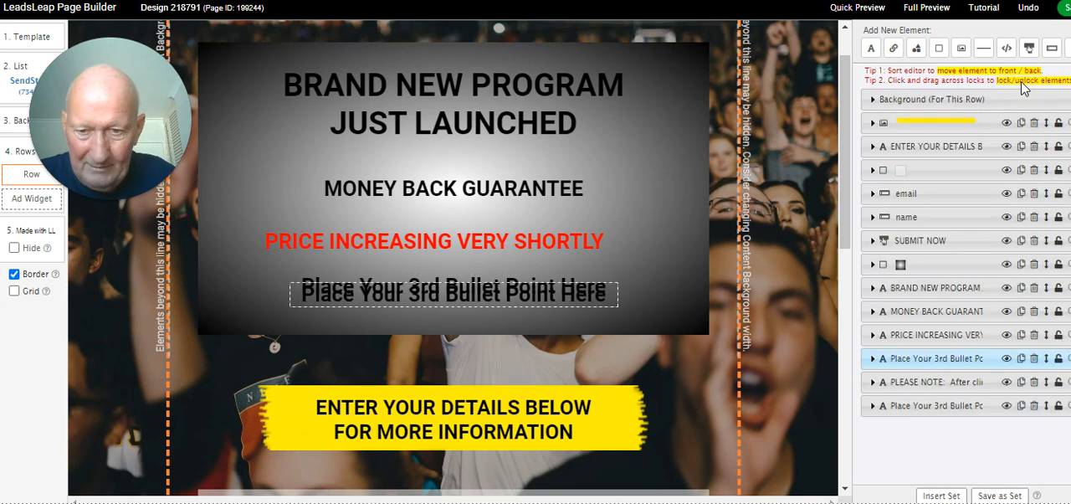
scroll("down", 3)
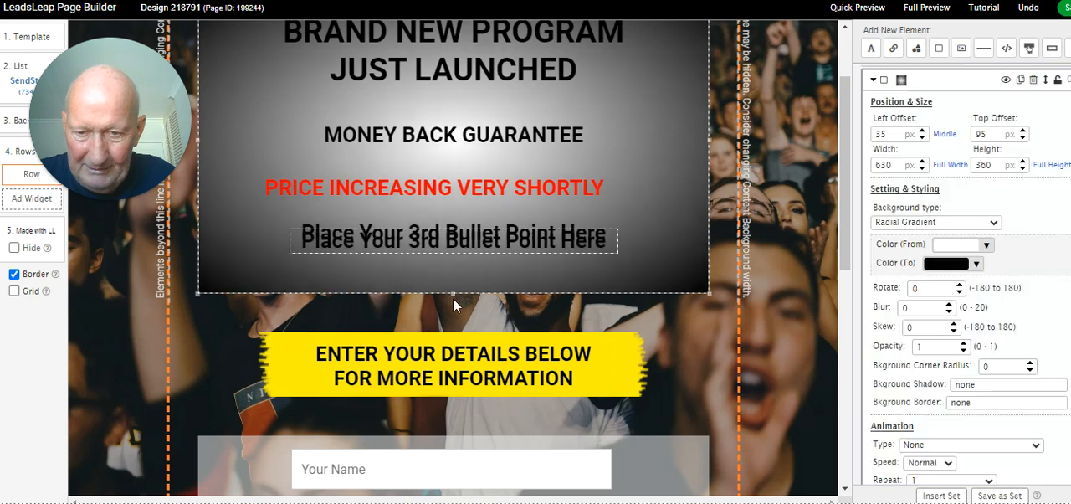
left_click(453, 284)
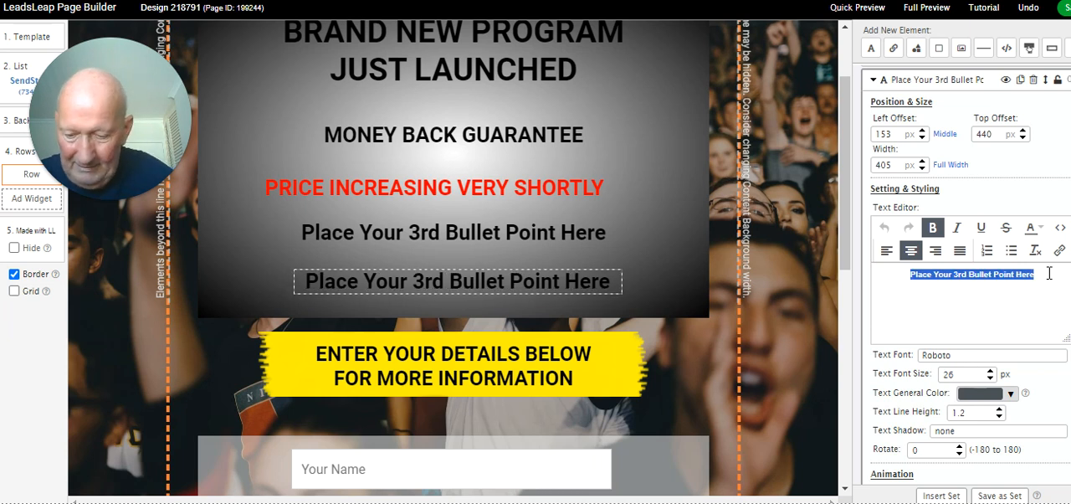
type("CHANGE Y")
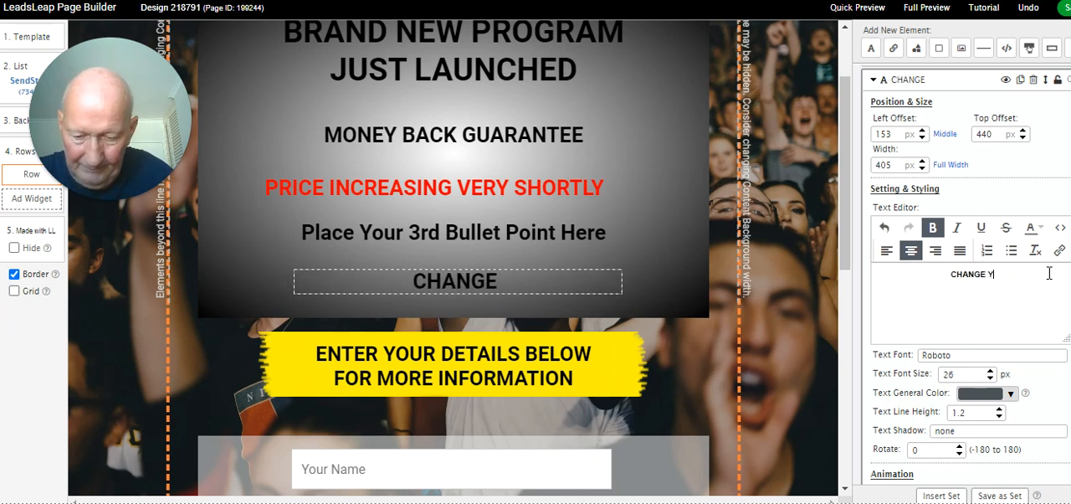
type("OUR WOR")
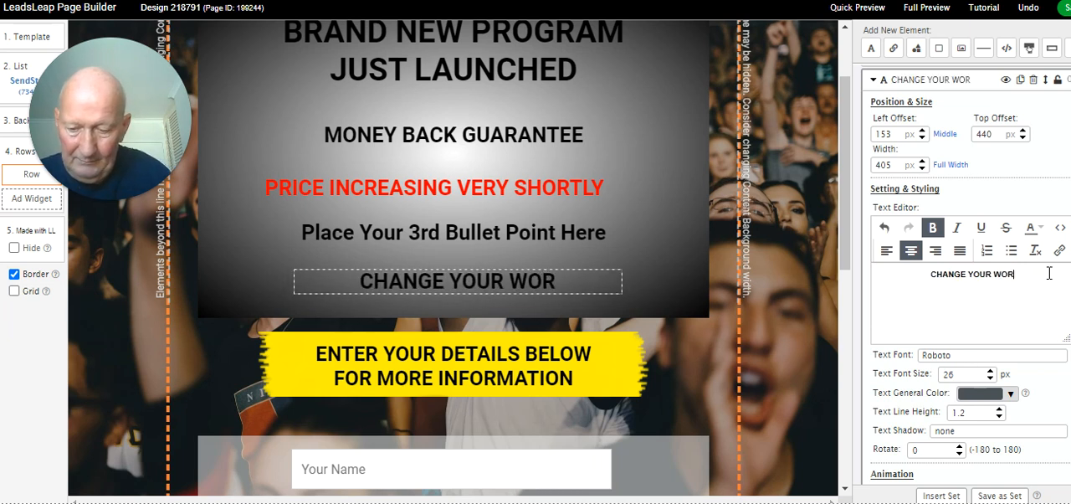
type("DS")
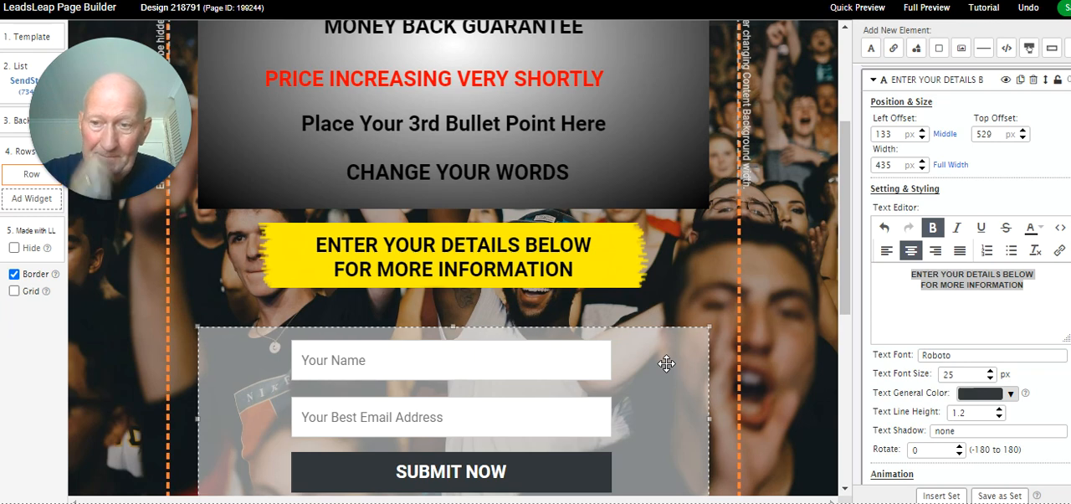
scroll("down", 3)
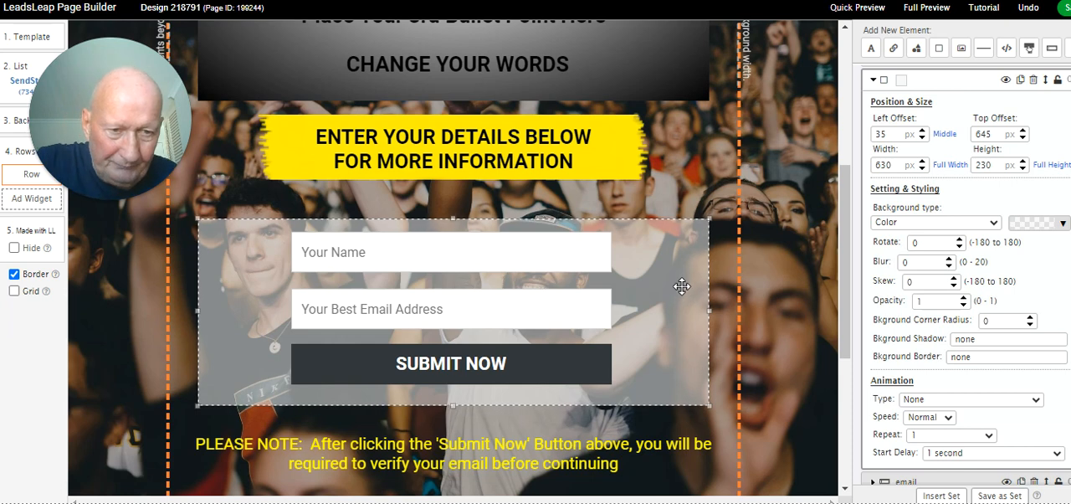
Add a Last Name input field between the Your Name and email fields
left_click(450, 252)
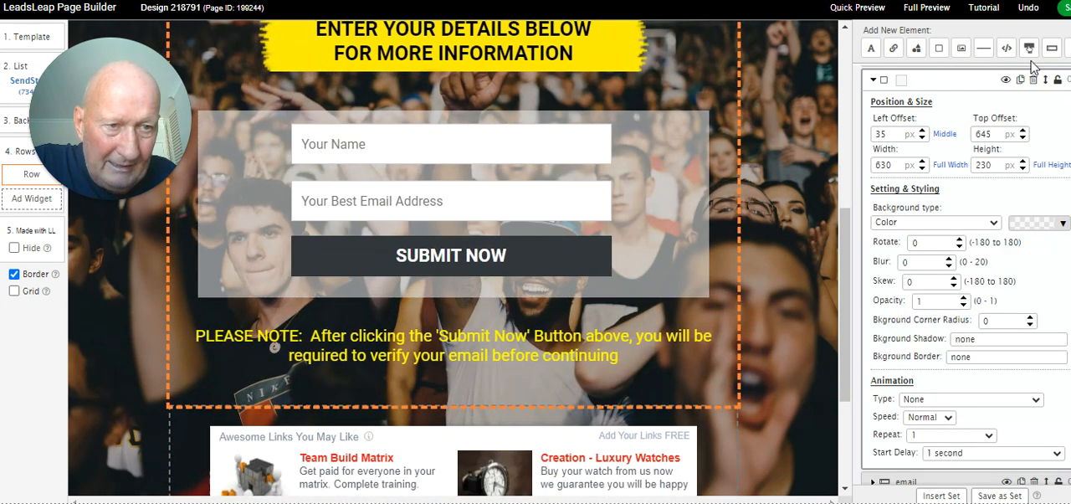
mouse_move(1052, 49)
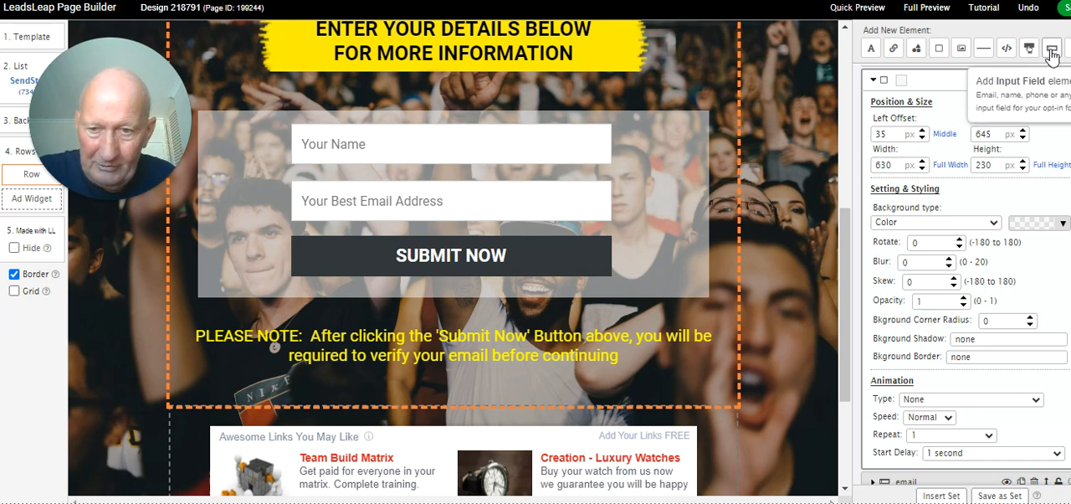
left_click(1054, 49)
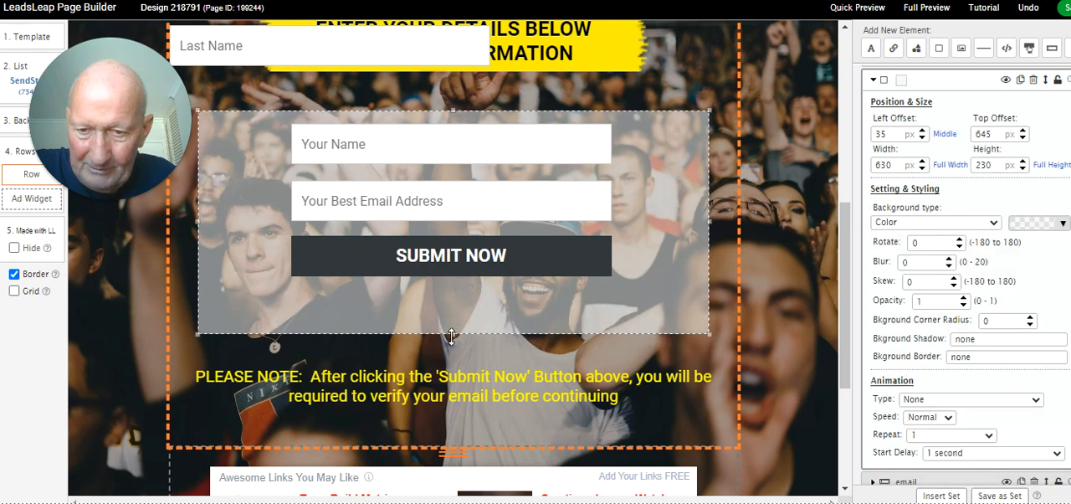
left_click(451, 255)
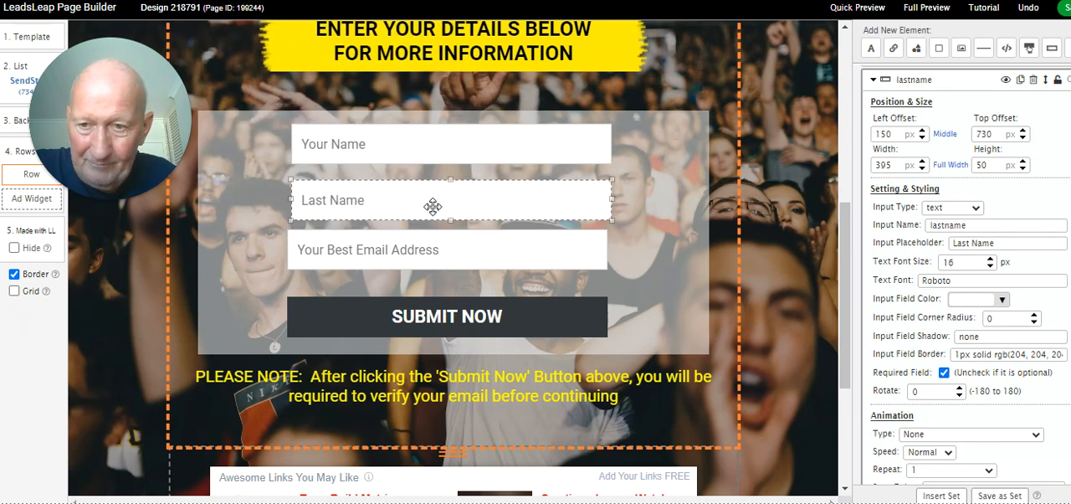
left_click(447, 250)
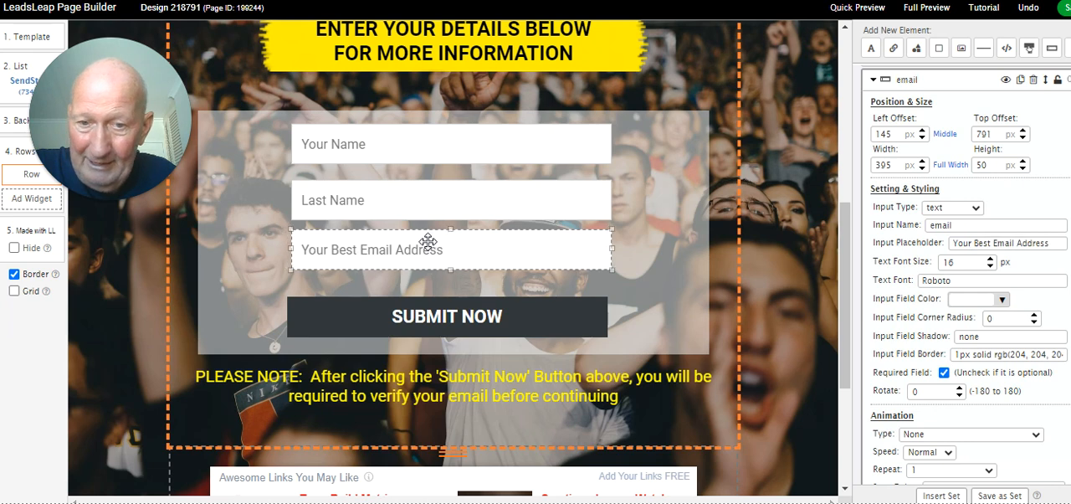
mouse_move(1042, 49)
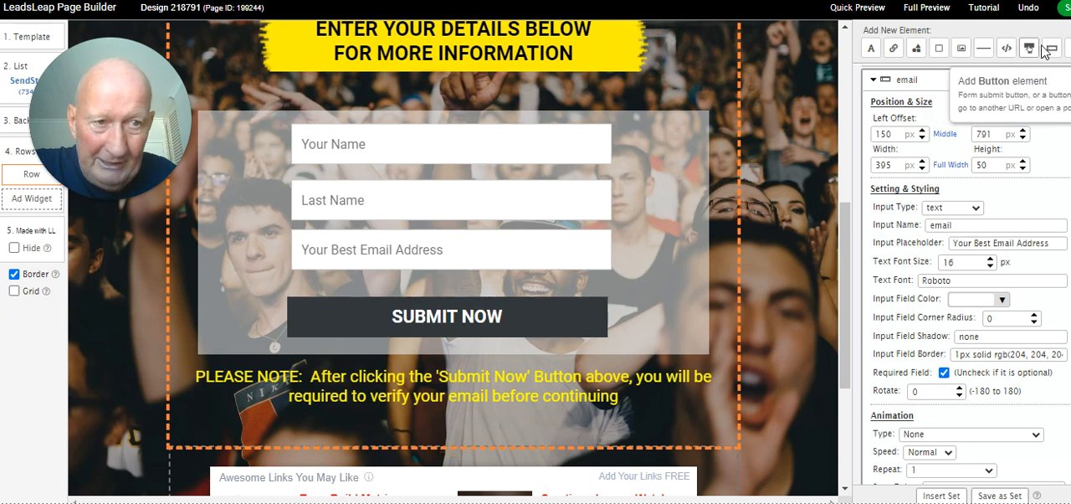
mouse_move(1053, 48)
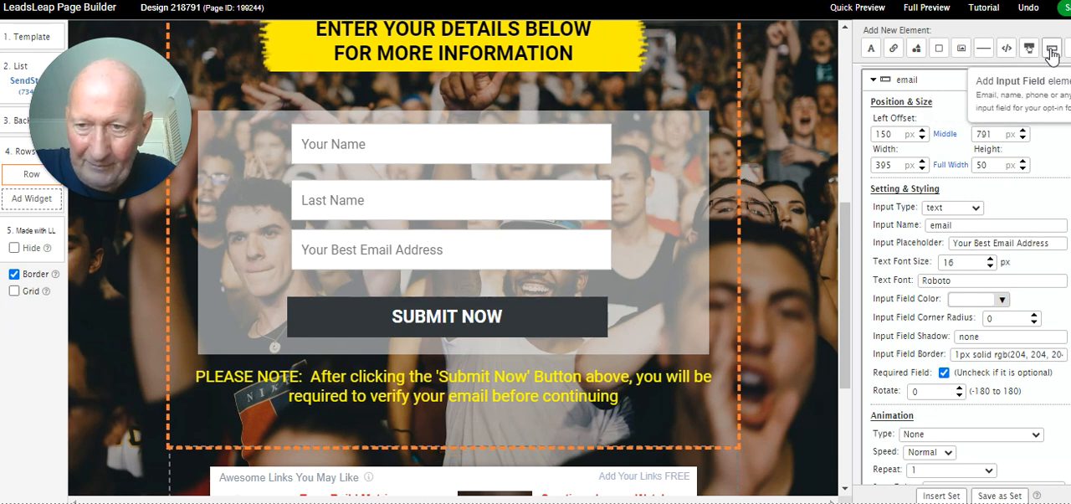
Add another input field with placeholder 'Please enter your affiliate link for the program'
left_click(1051, 48)
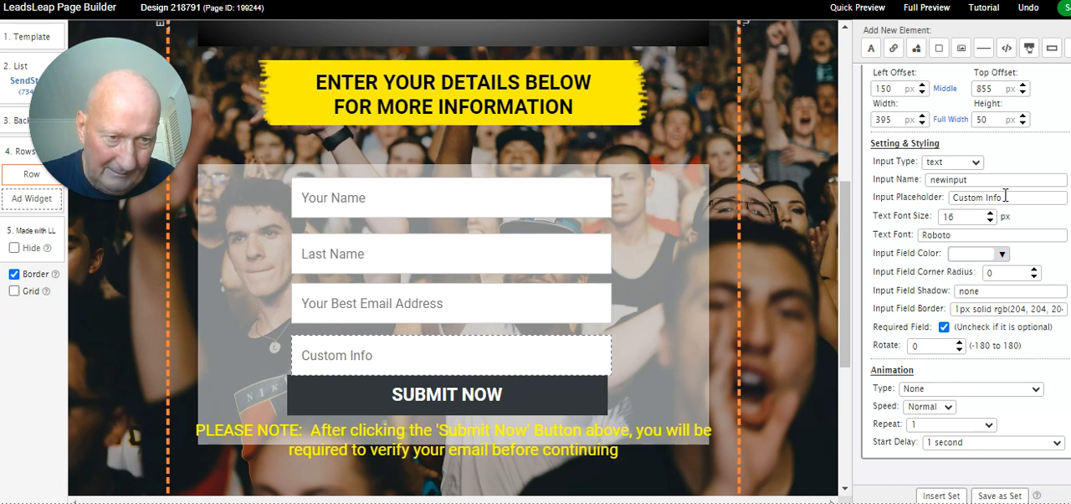
double_click(977, 197)
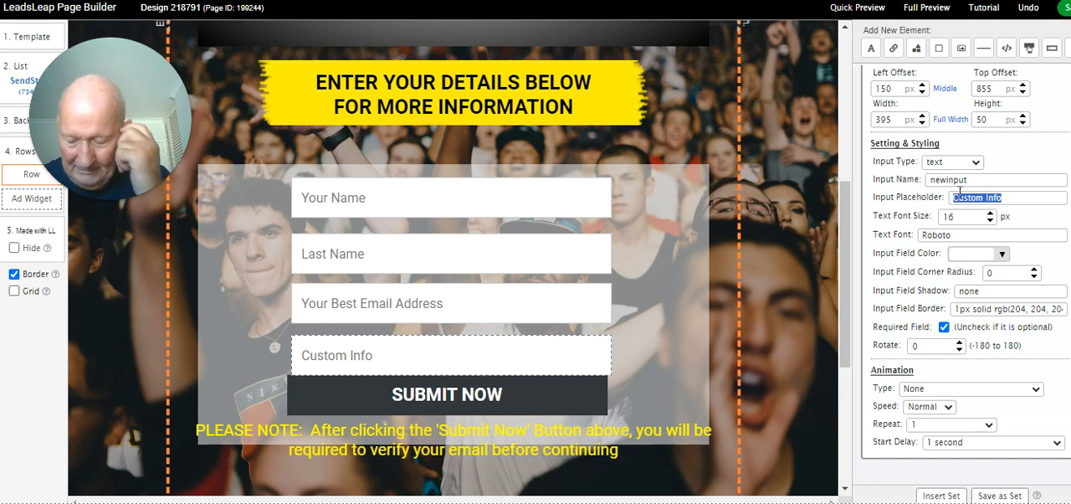
type("Please")
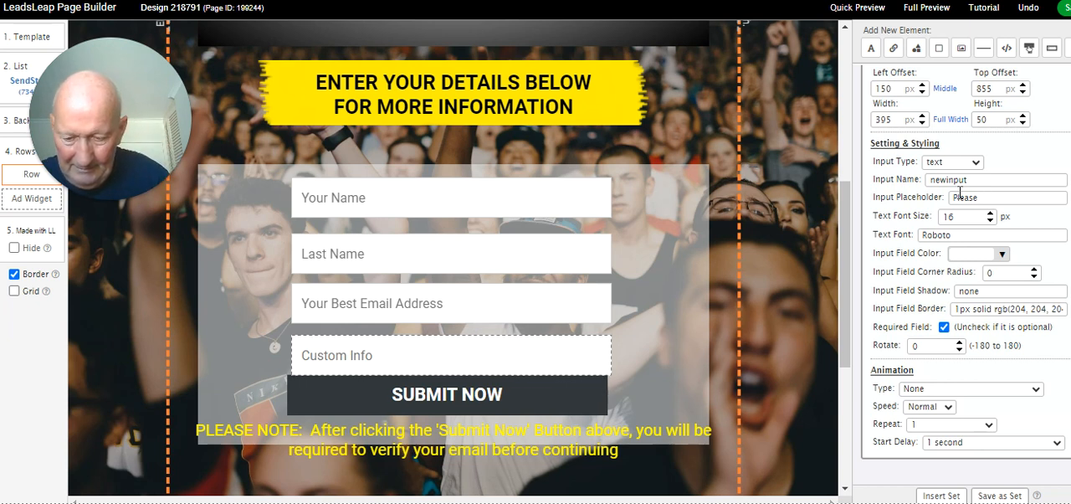
type("Please enter your")
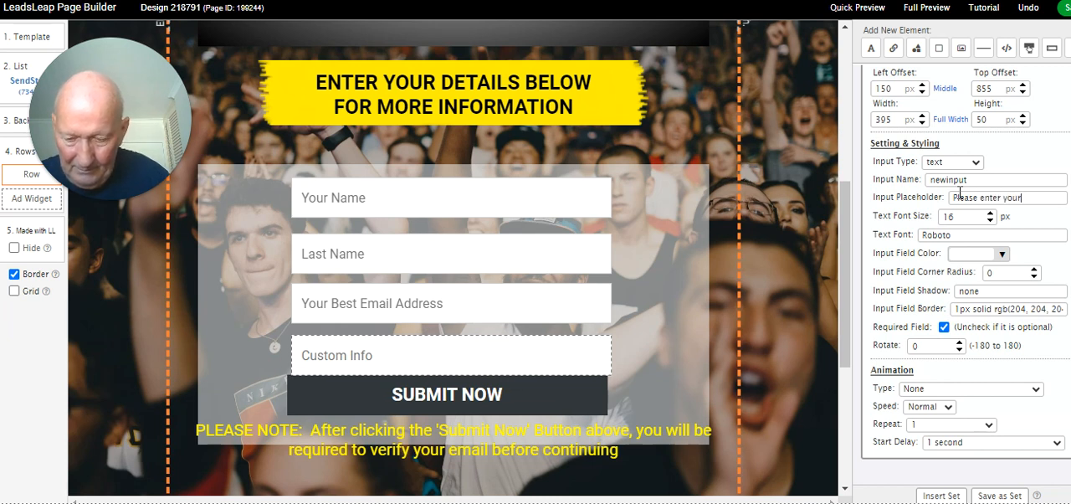
type("affiliate")
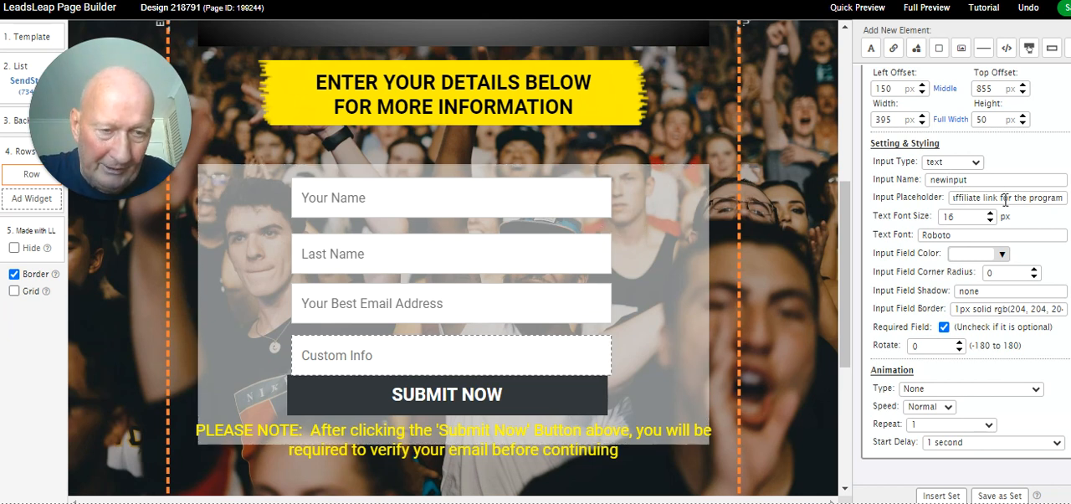
mouse_move(1050, 161)
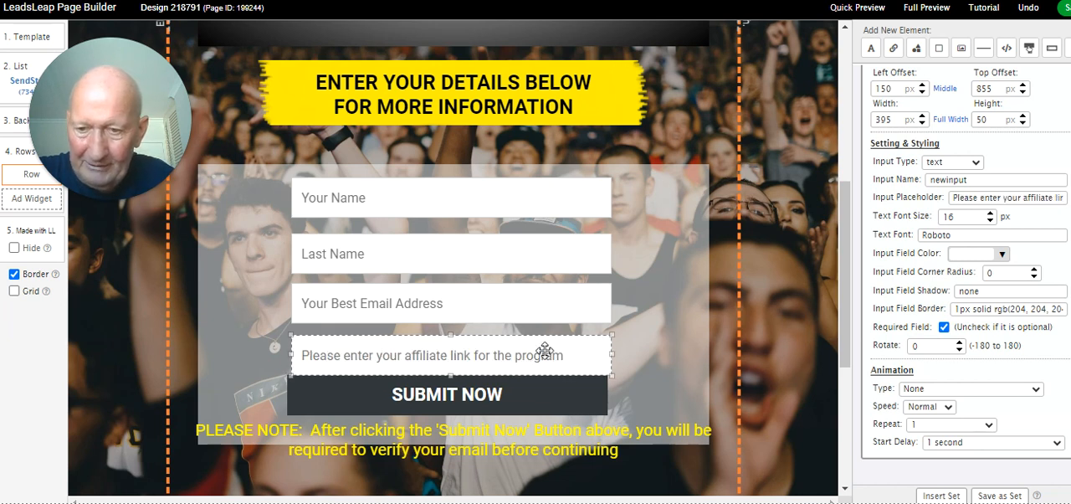
left_click(447, 393)
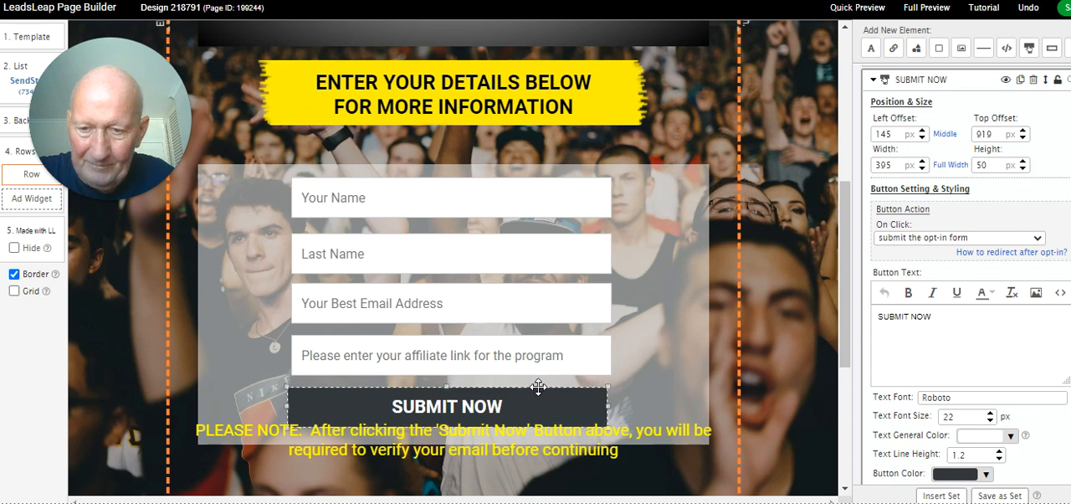
left_click(450, 354)
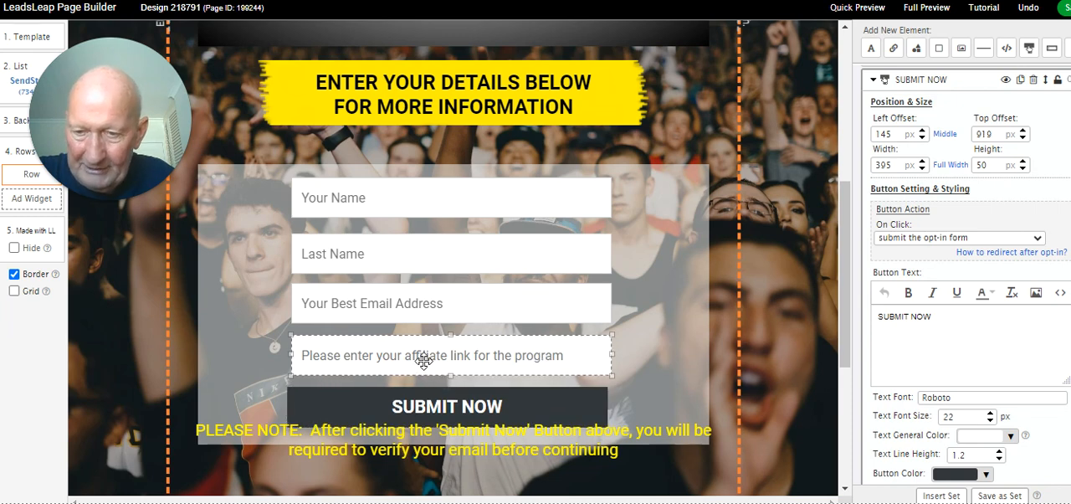
scroll("down", 3)
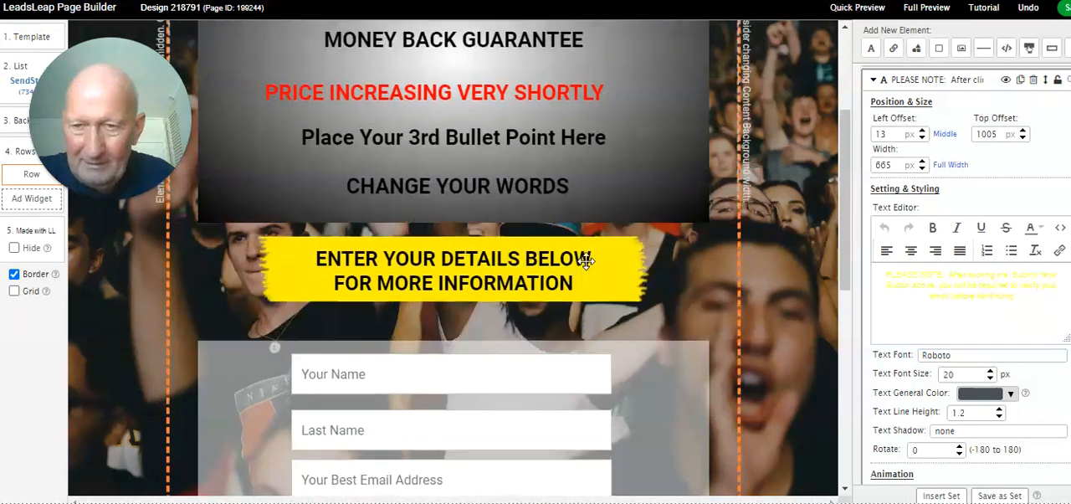
scroll("down", 3)
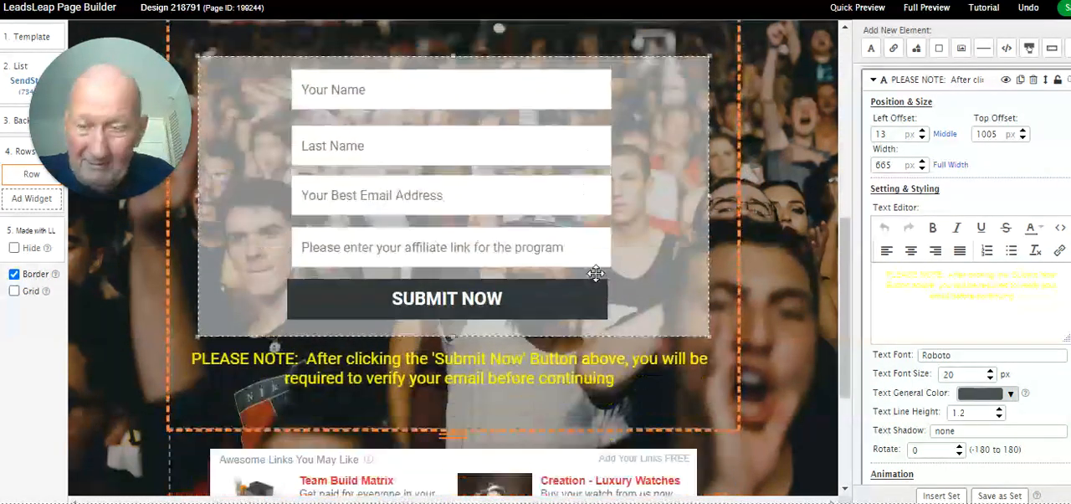
scroll("down", 3)
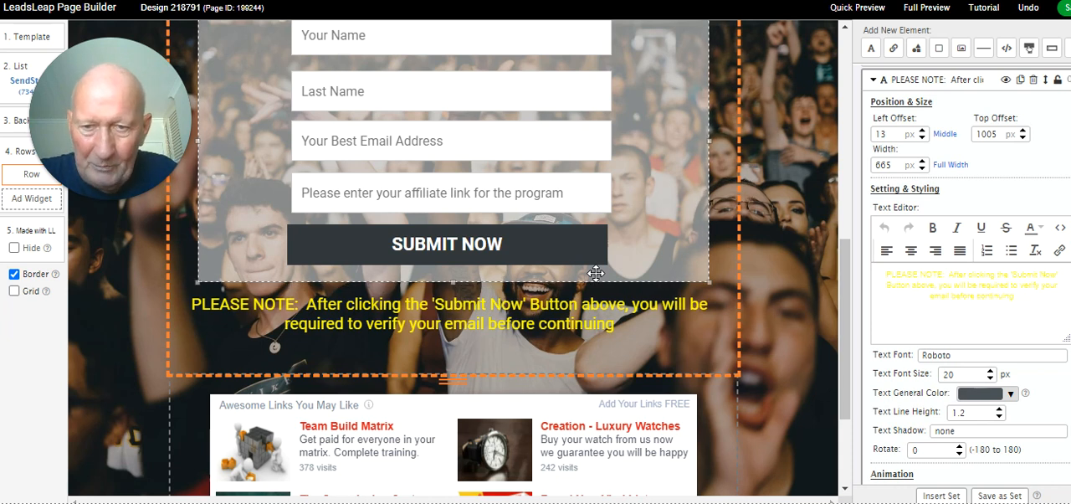
mouse_move(606, 272)
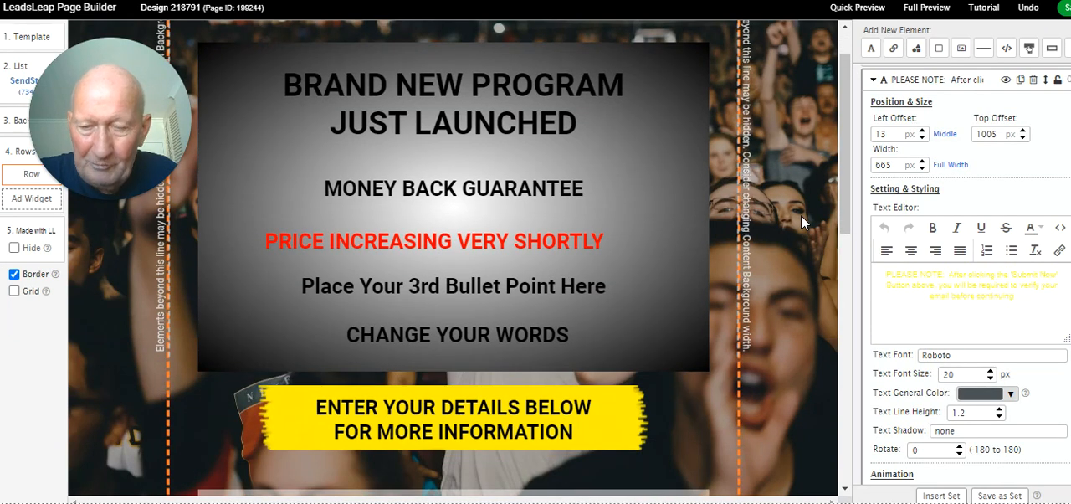
Change the BRAND NEW PROGRAM JUST LAUNCHED headline's font colour to yellow
left_click(436, 241)
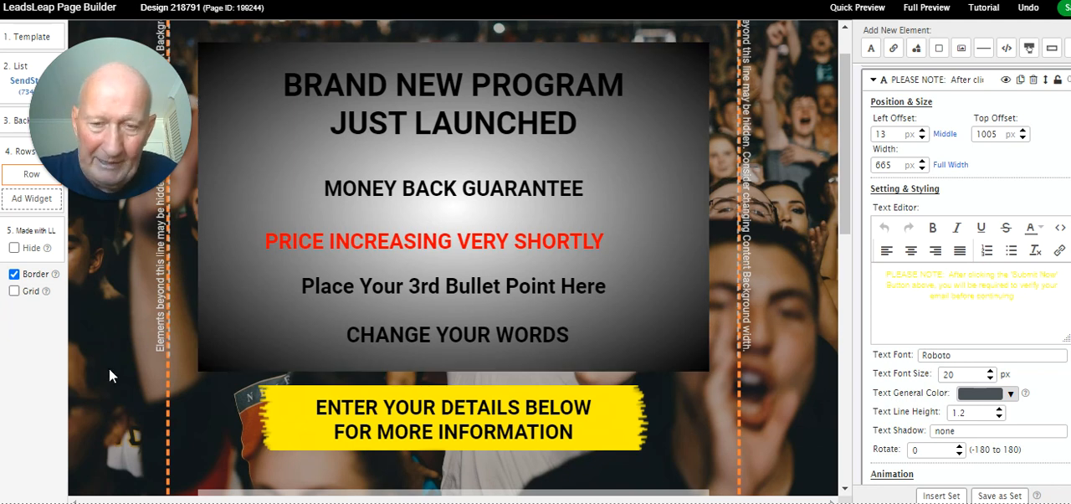
left_click(449, 188)
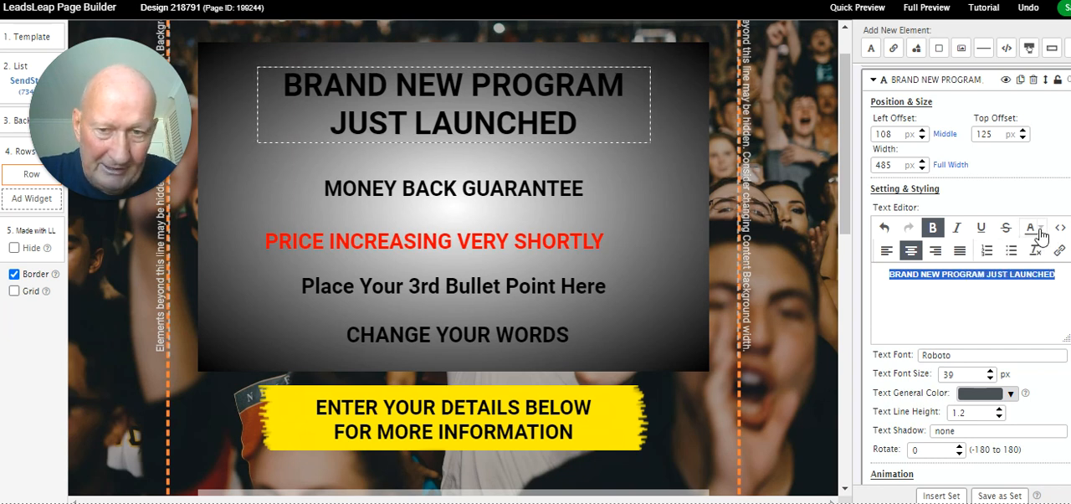
left_click(1033, 227)
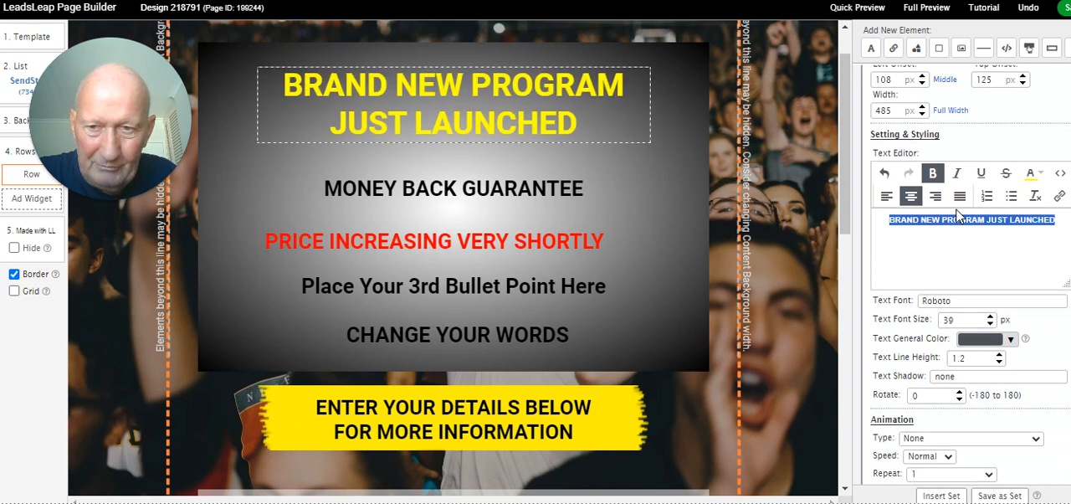
scroll("down", 3)
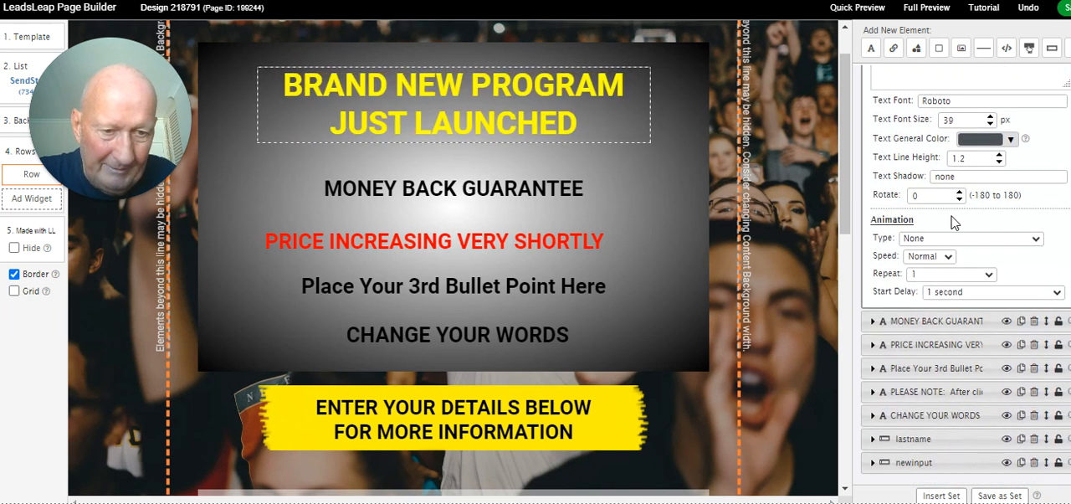
Set the headline animation to Flash, Slow speed, repeating infinitely with no delay
left_click(971, 223)
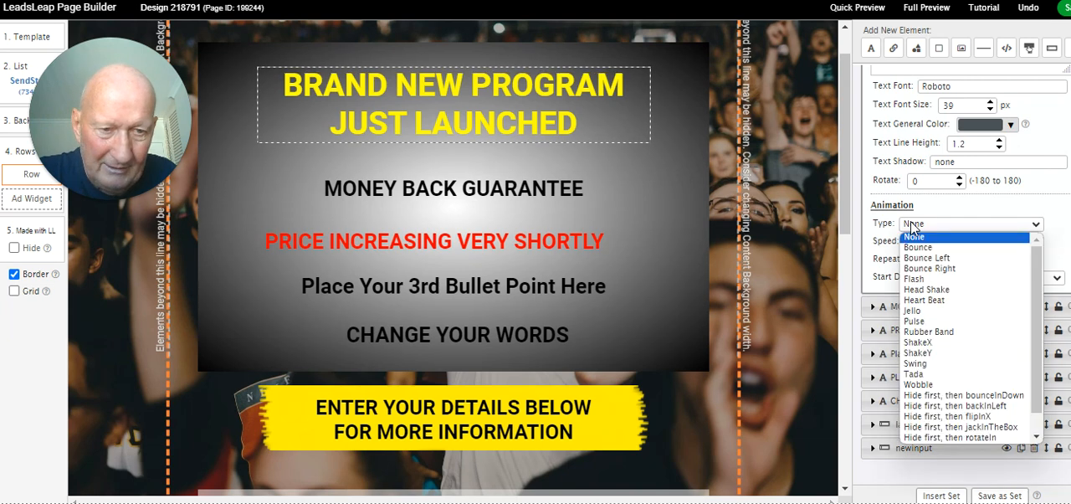
left_click(917, 247)
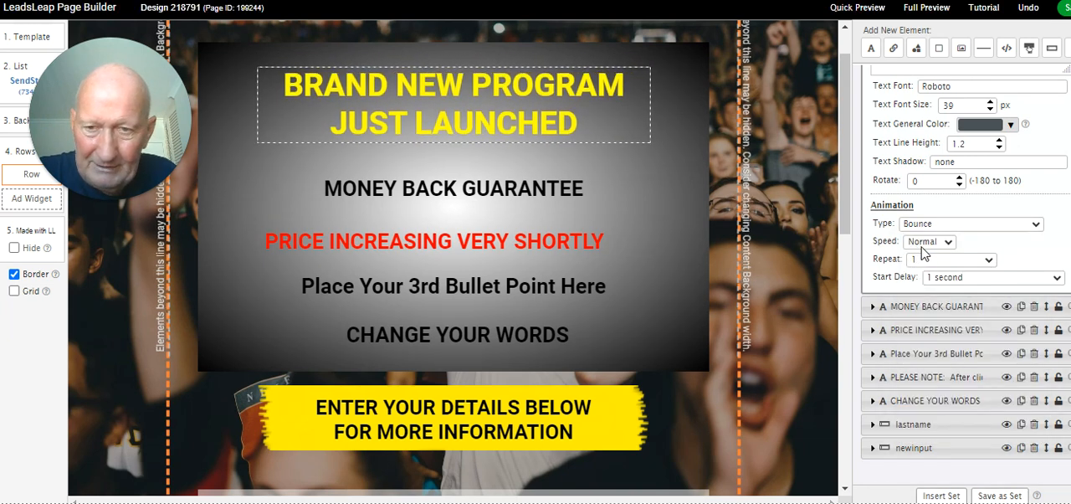
left_click(952, 259)
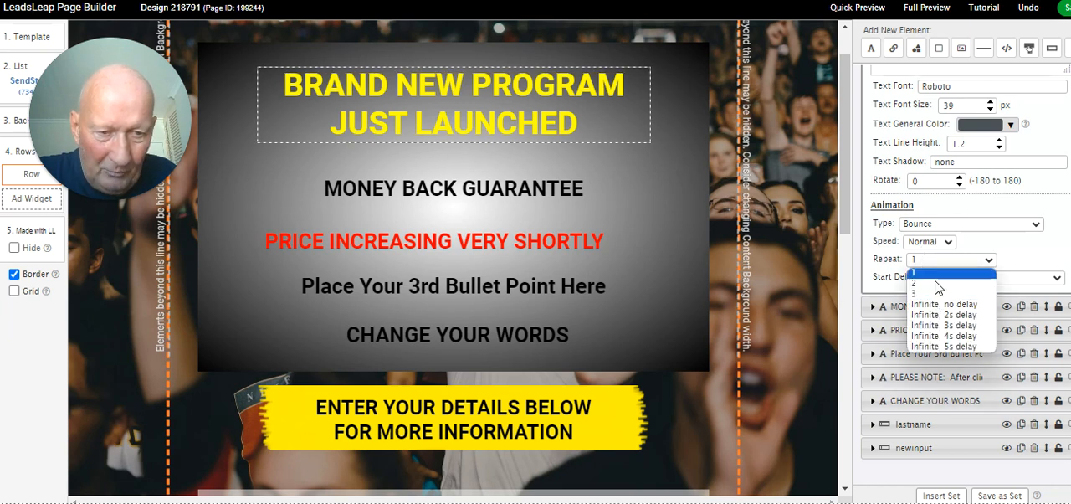
left_click(943, 307)
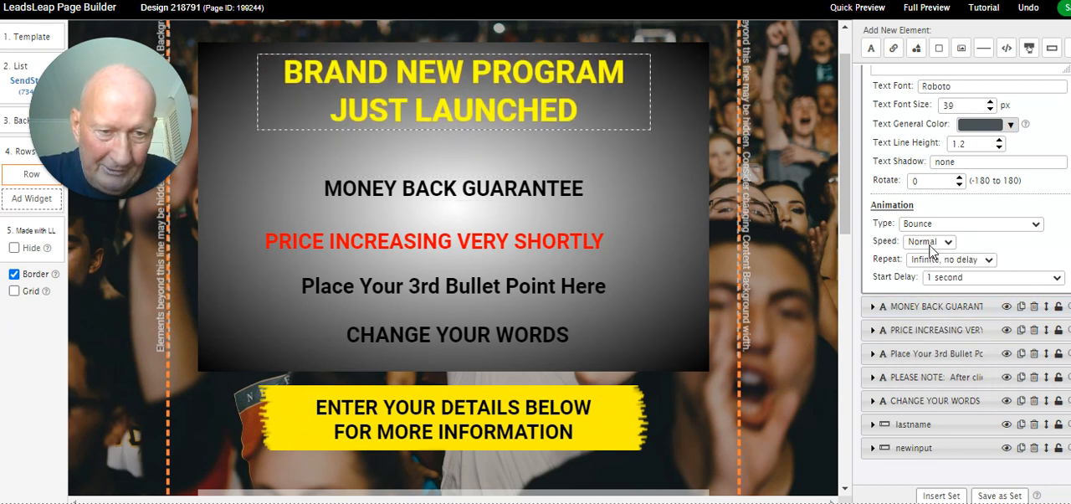
left_click(930, 241)
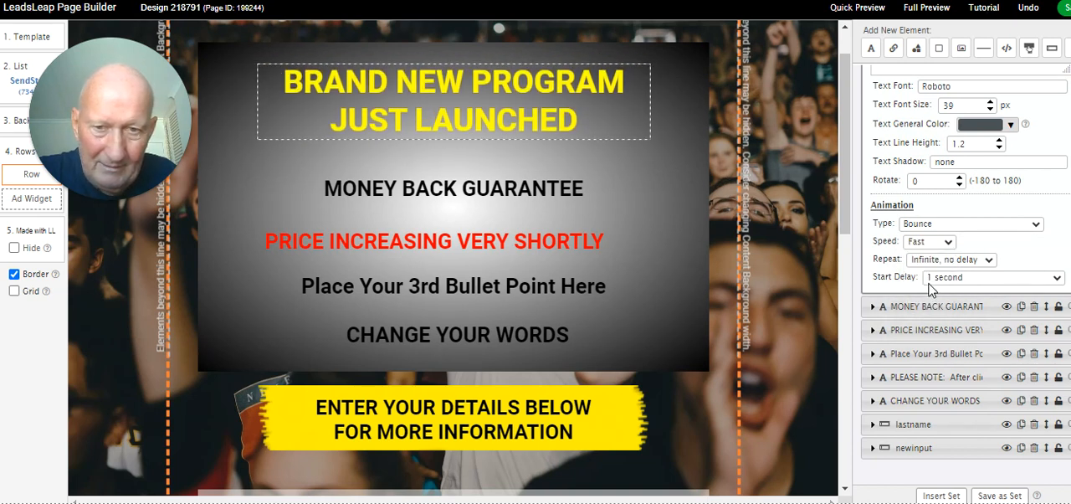
left_click(929, 242)
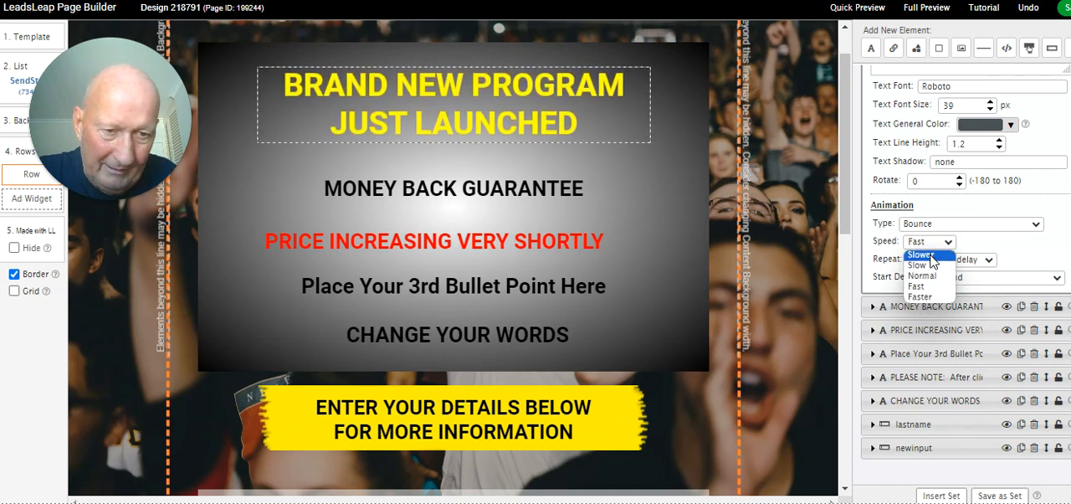
left_click(920, 254)
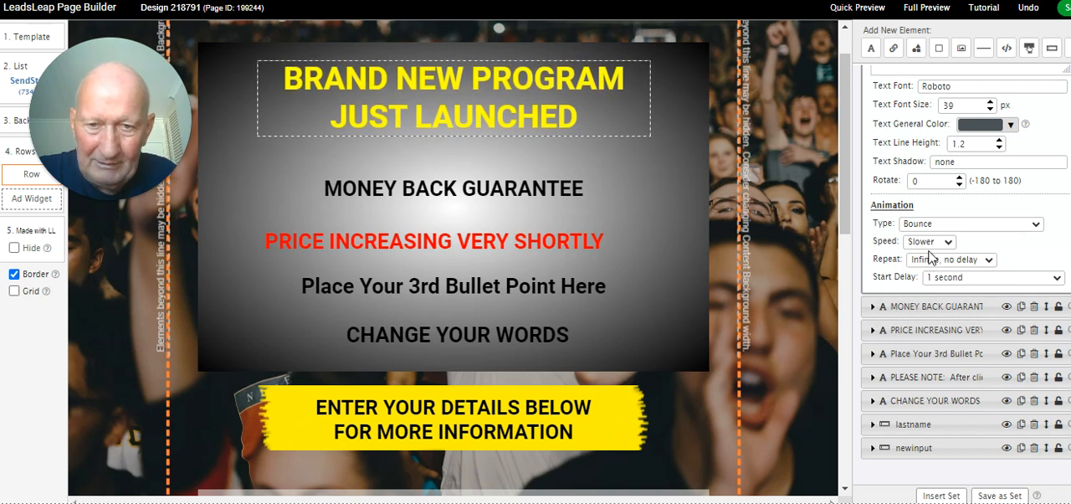
left_click(929, 241)
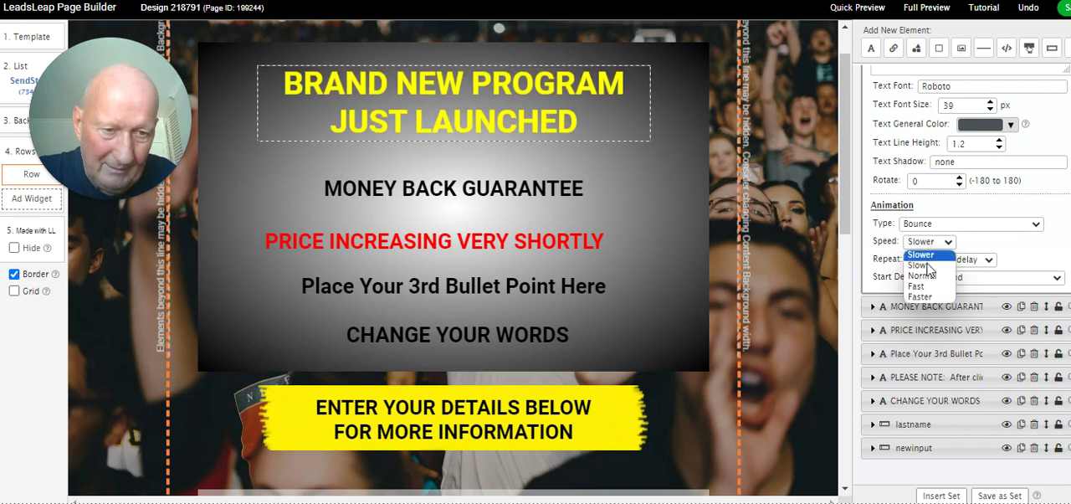
left_click(970, 224)
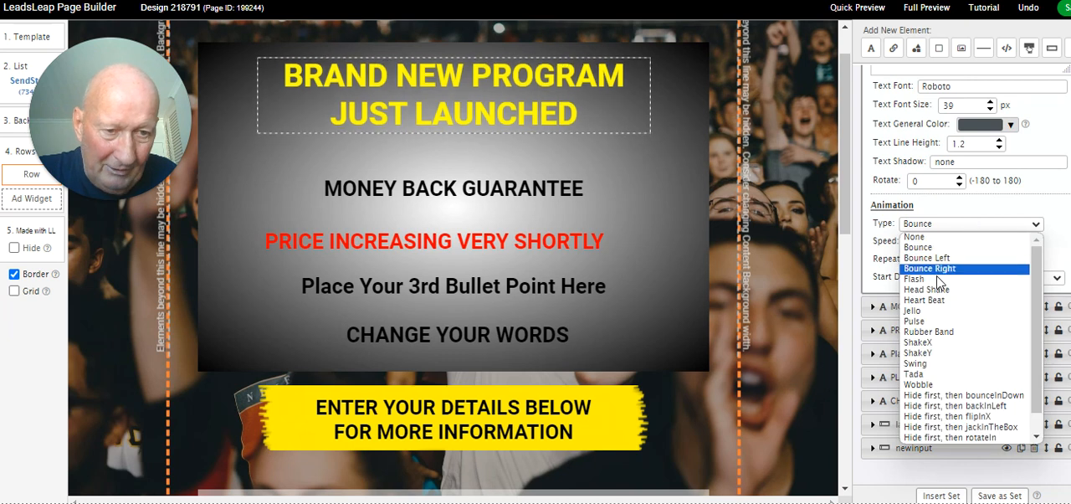
left_click(914, 279)
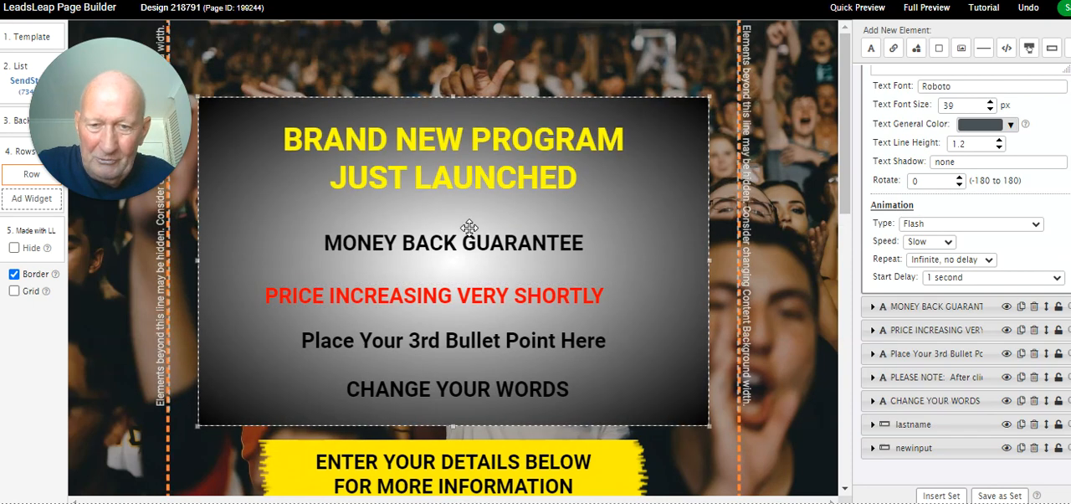
scroll("down", 3)
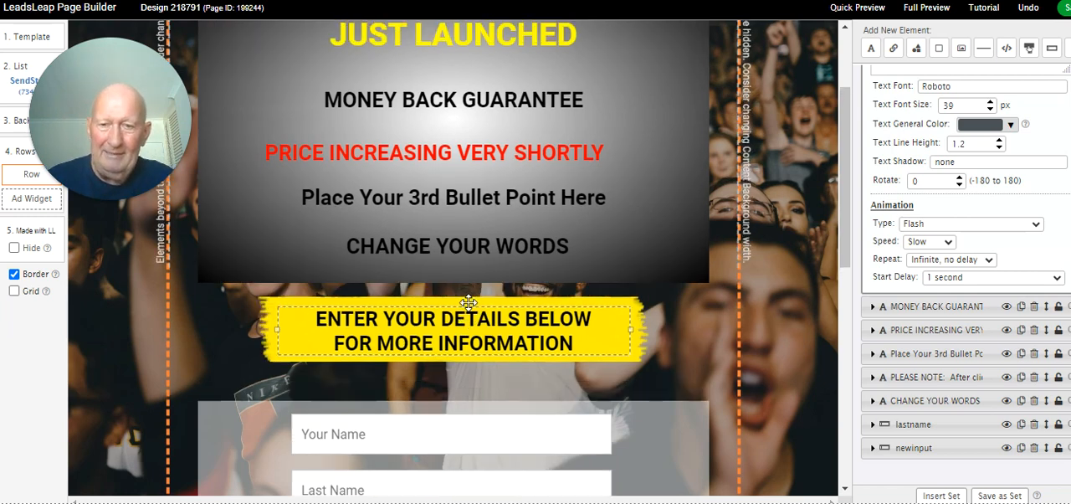
scroll("up", 3)
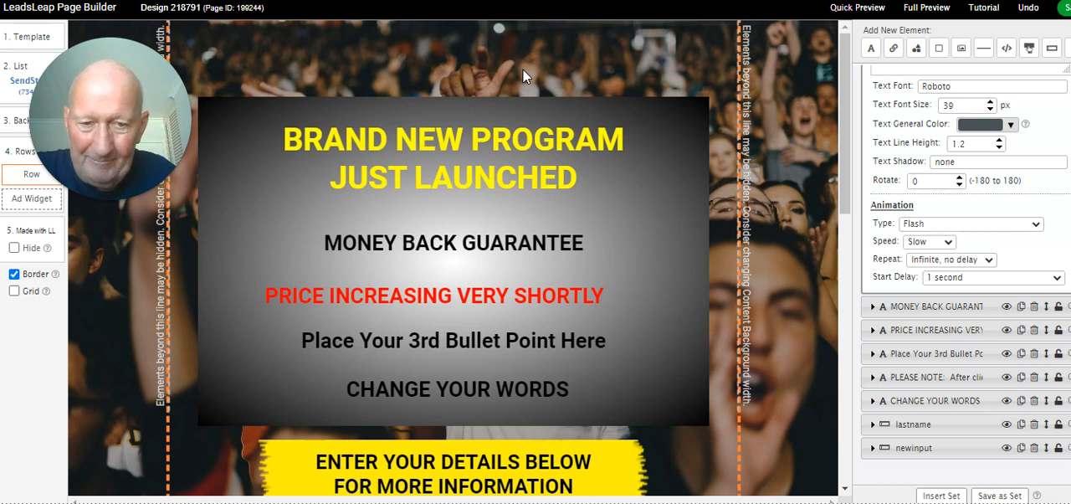
mouse_move(778, 240)
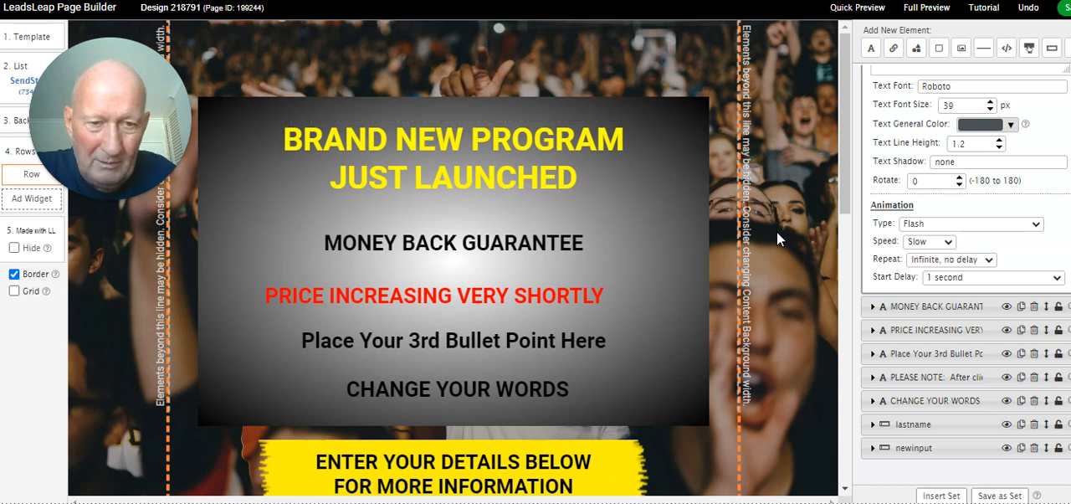